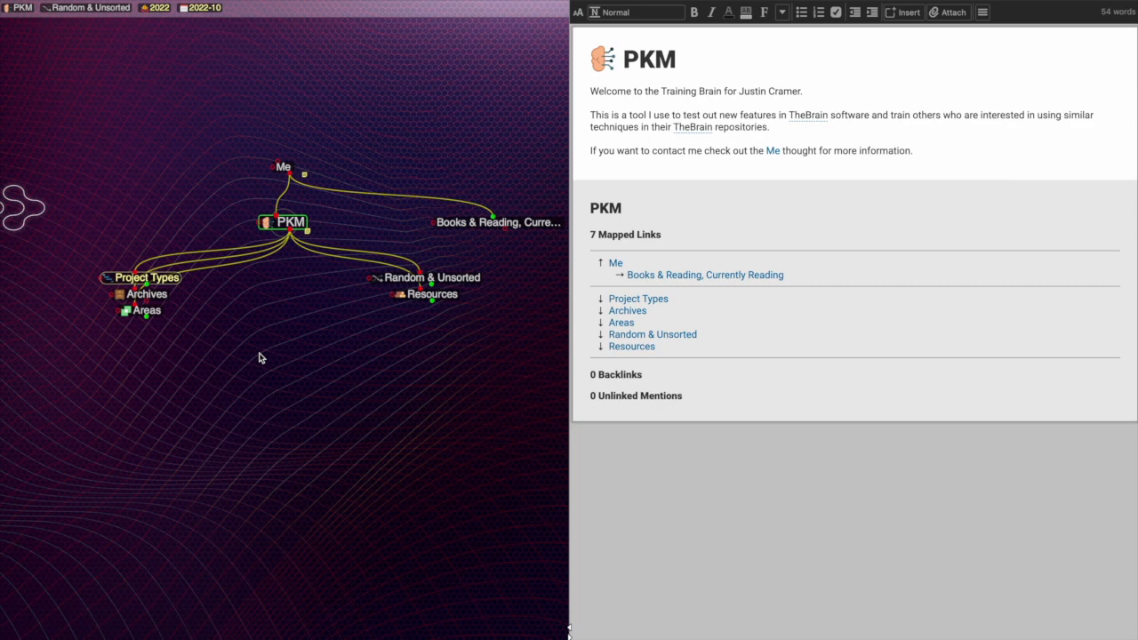
mouse_move(192, 338)
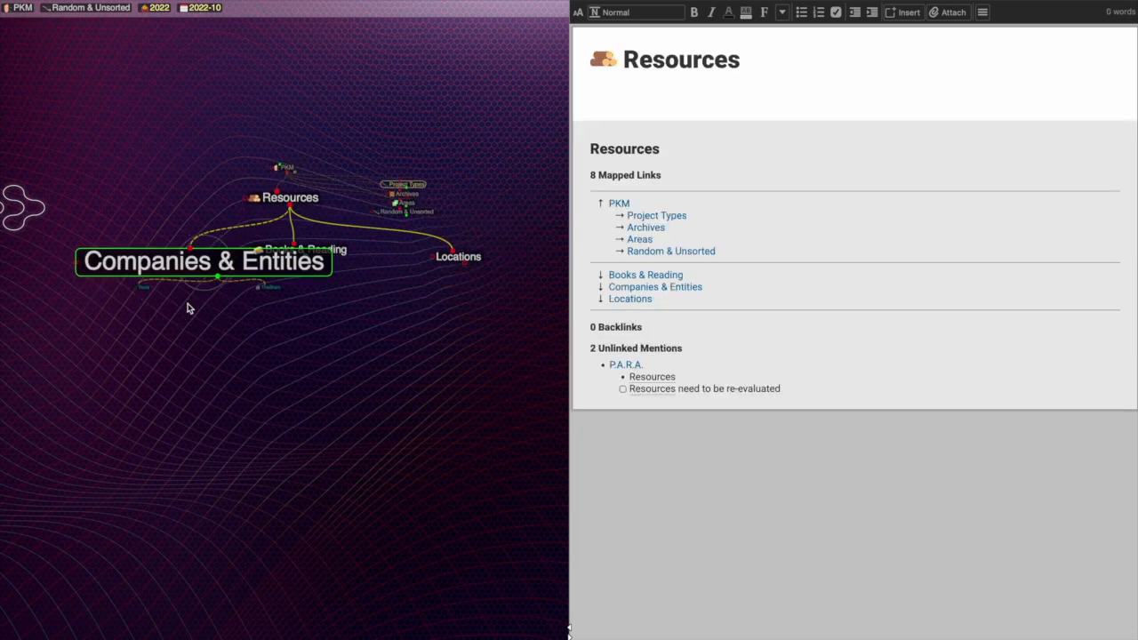
- Make Companies & Entities the active thought, showing its Tesla and TheBrain children
click(200, 260)
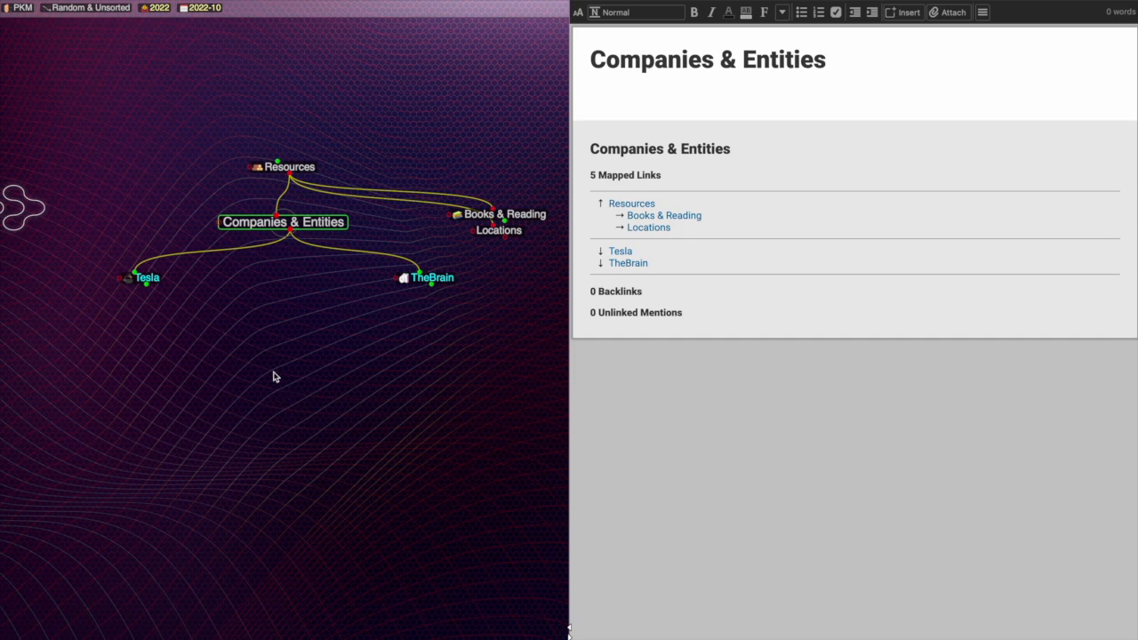
mouse_move(244, 352)
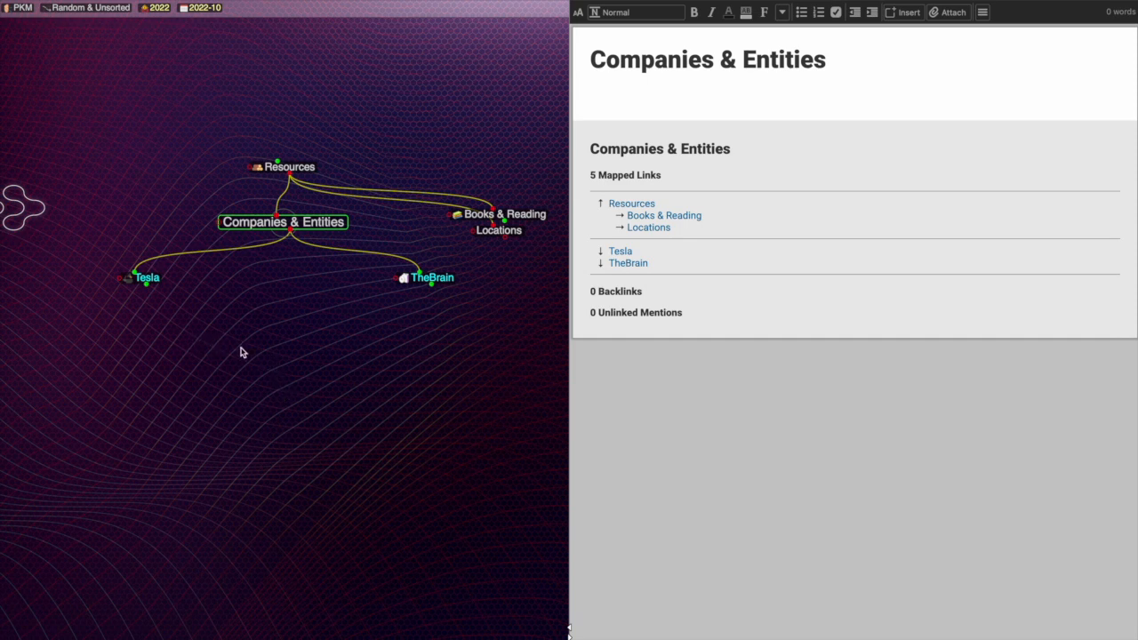
mouse_move(229, 351)
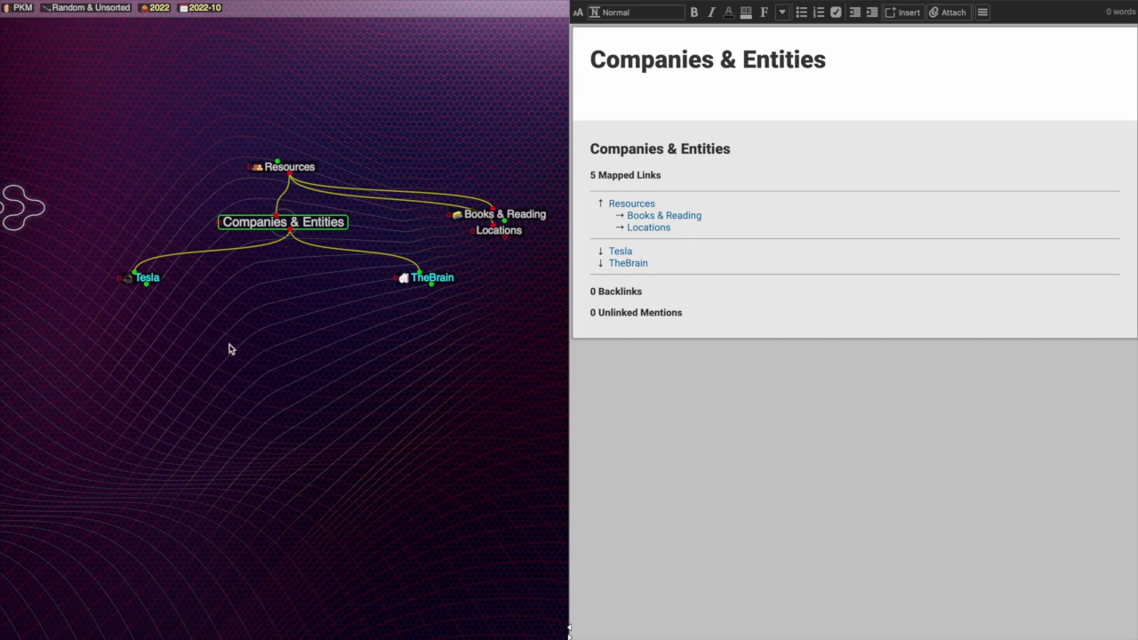
mouse_move(376, 326)
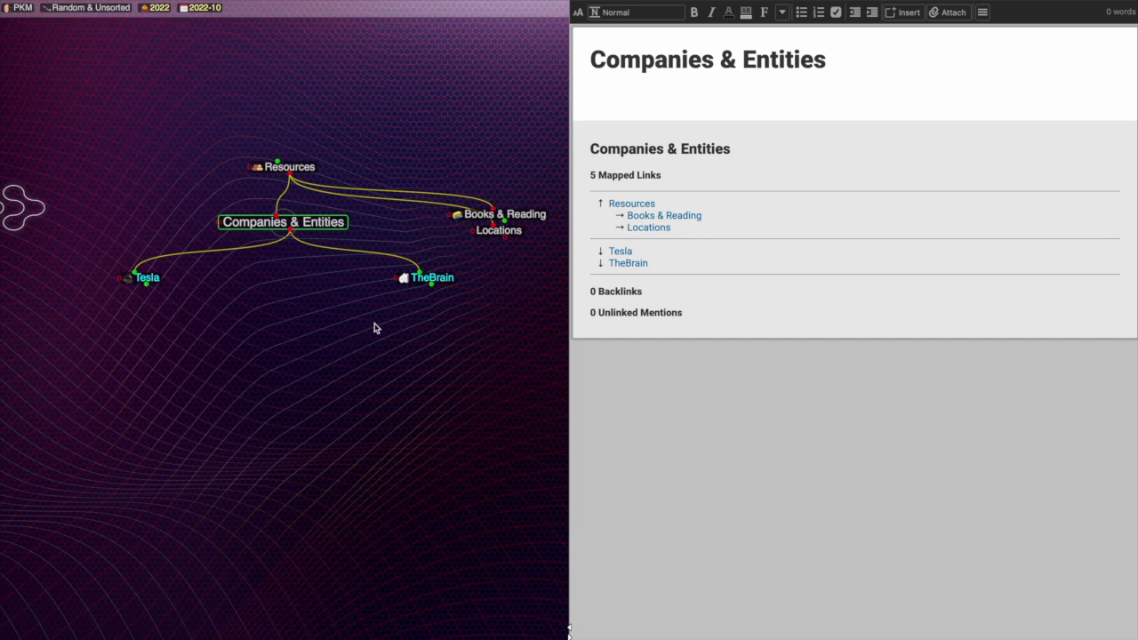
mouse_move(359, 339)
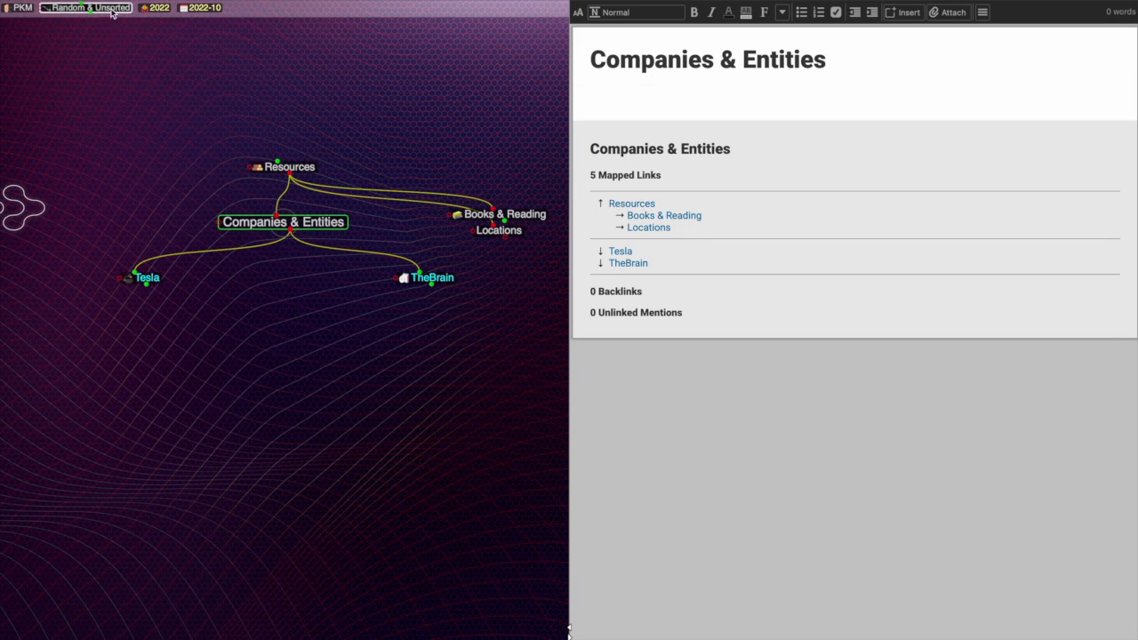
- Open the Random & Unsorted thought and its note defining a second
click(86, 10)
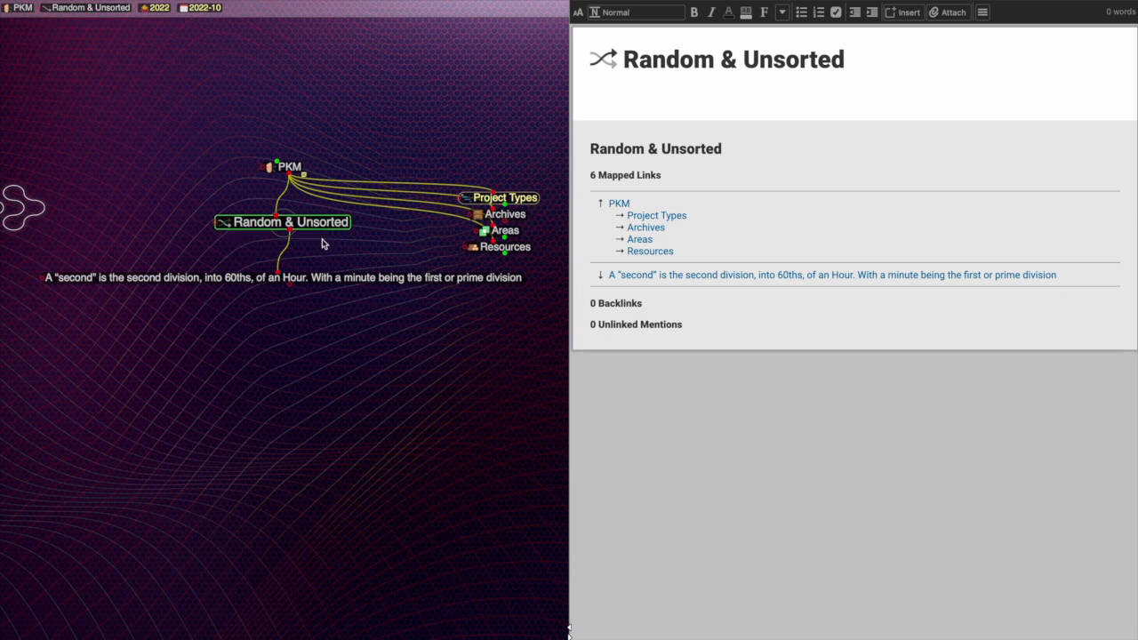
mouse_move(327, 258)
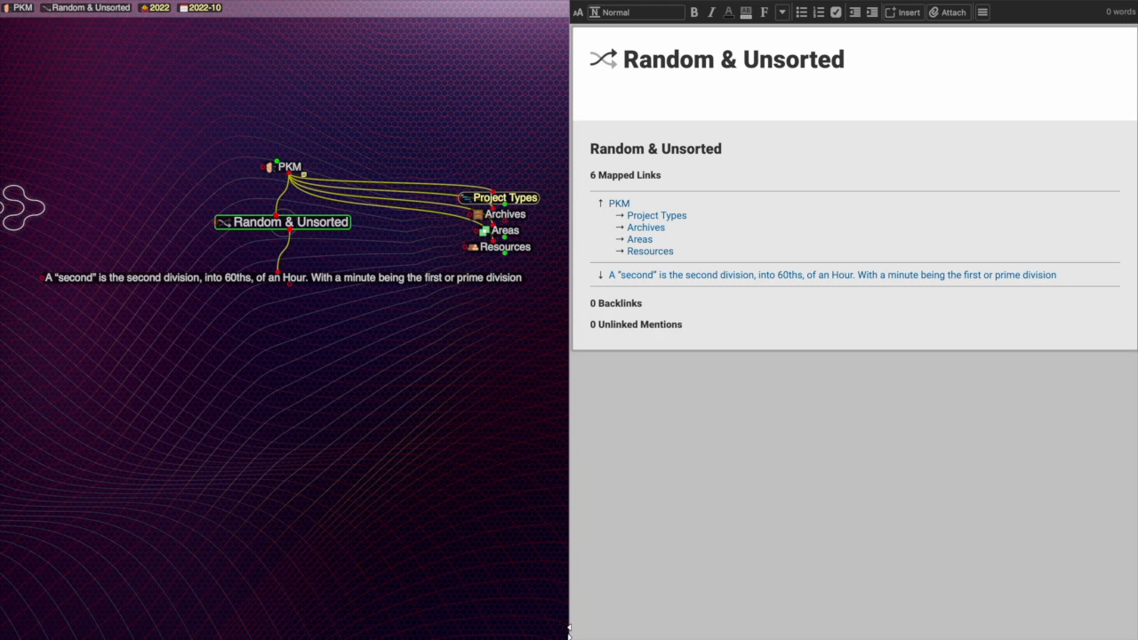
mouse_move(509, 233)
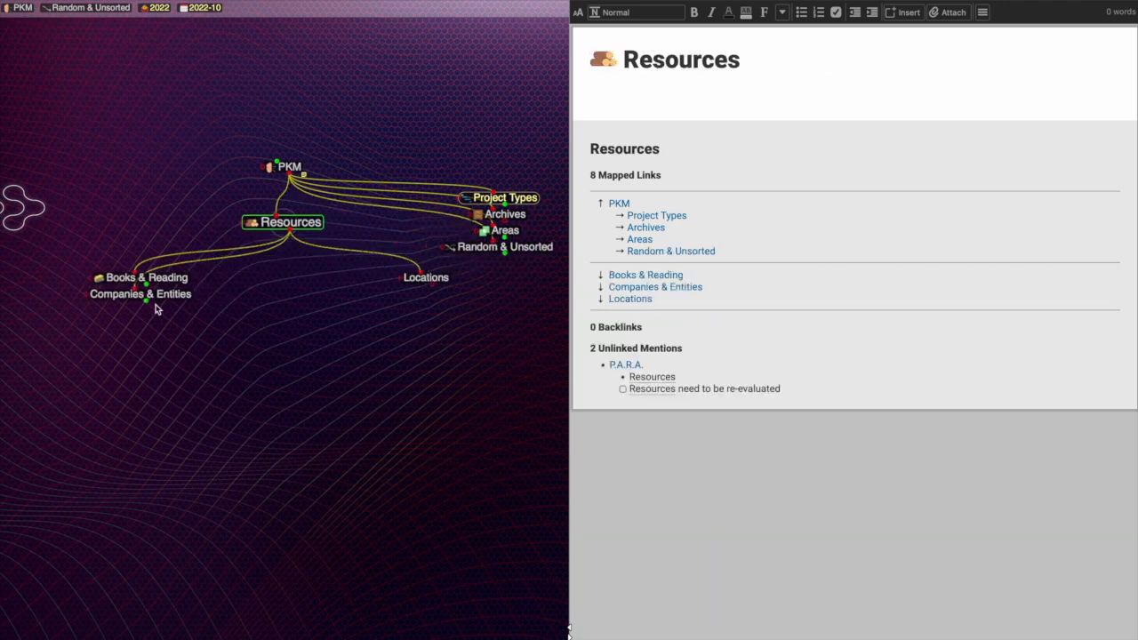
- Return to Companies & Entities as the active thought
click(140, 293)
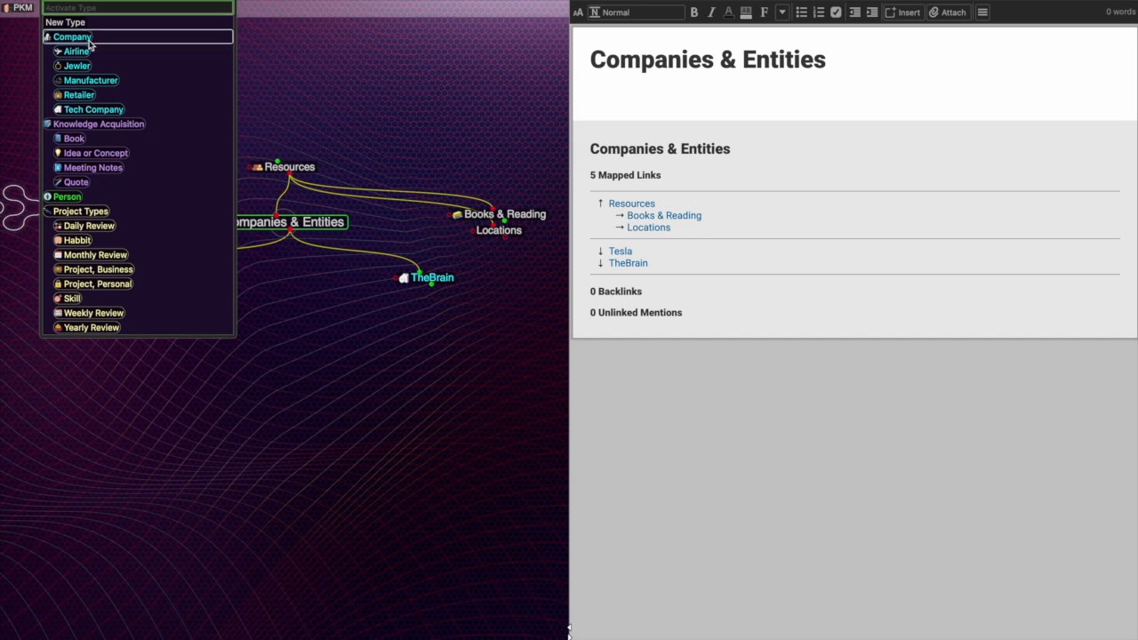
mouse_move(89, 41)
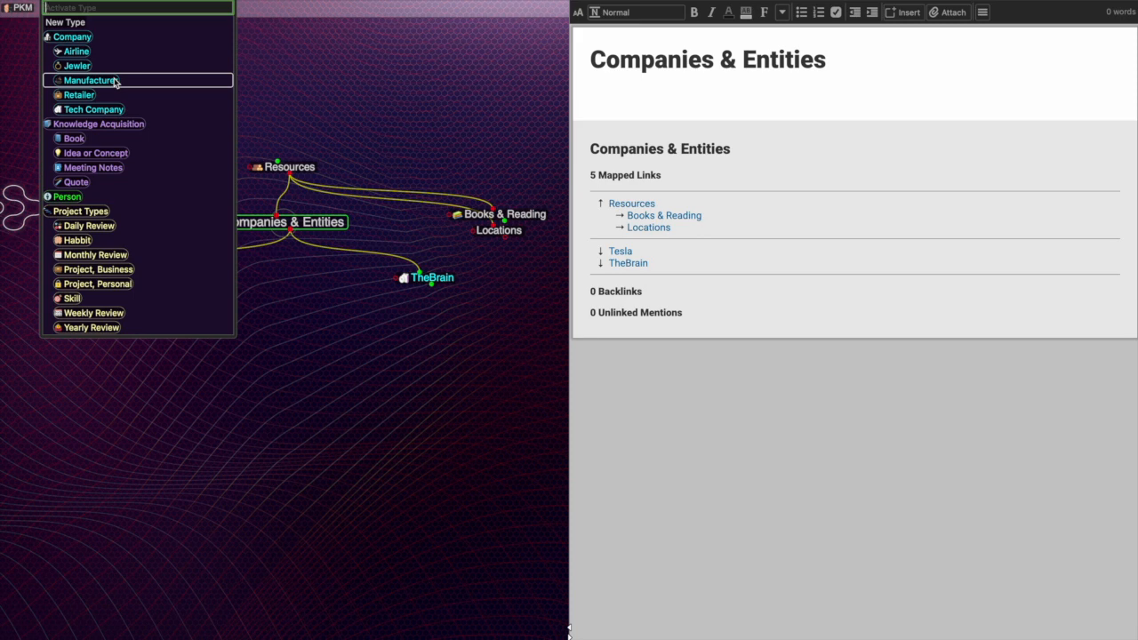
mouse_move(160, 85)
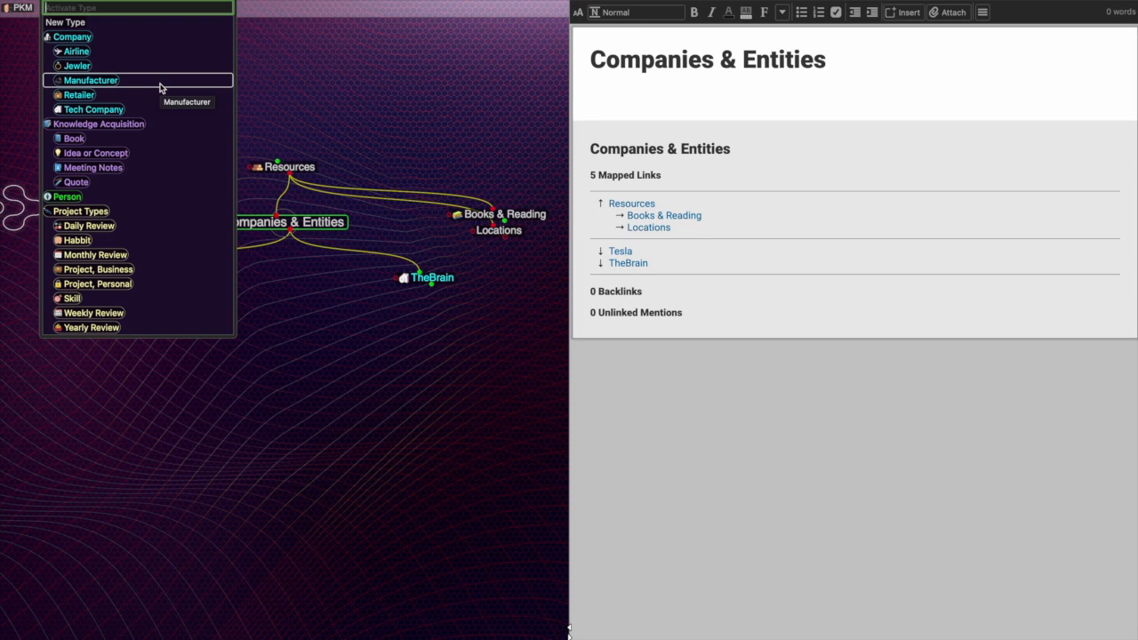
mouse_move(122, 49)
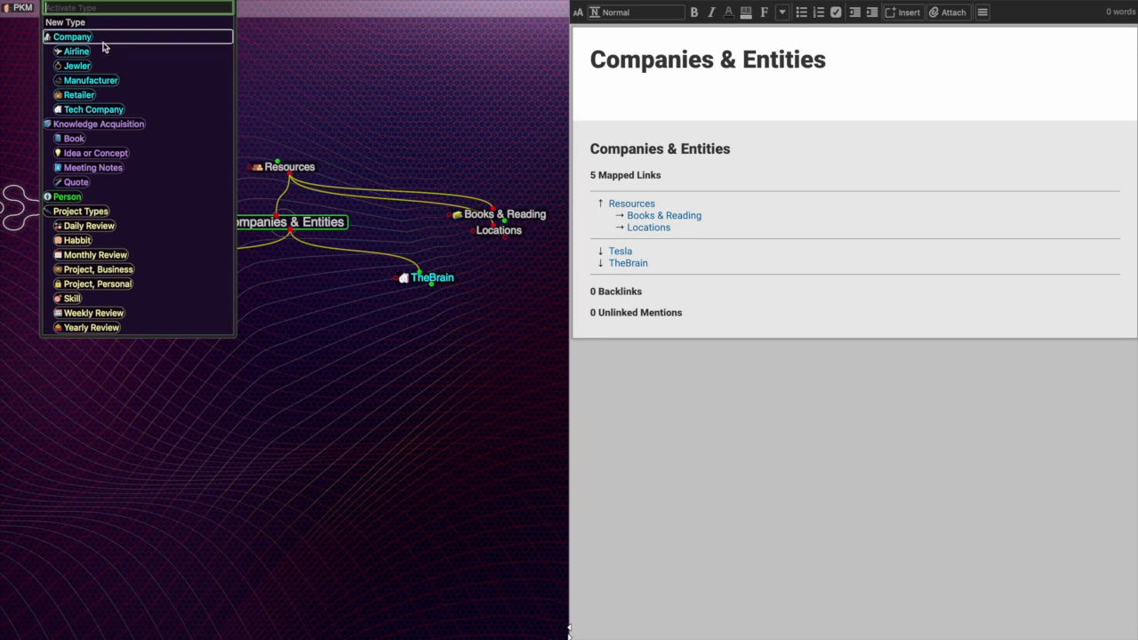
- View the Company type, then Knowledge Acquisition with Book, Meeting Notes and Quote subtypes
click(67, 36)
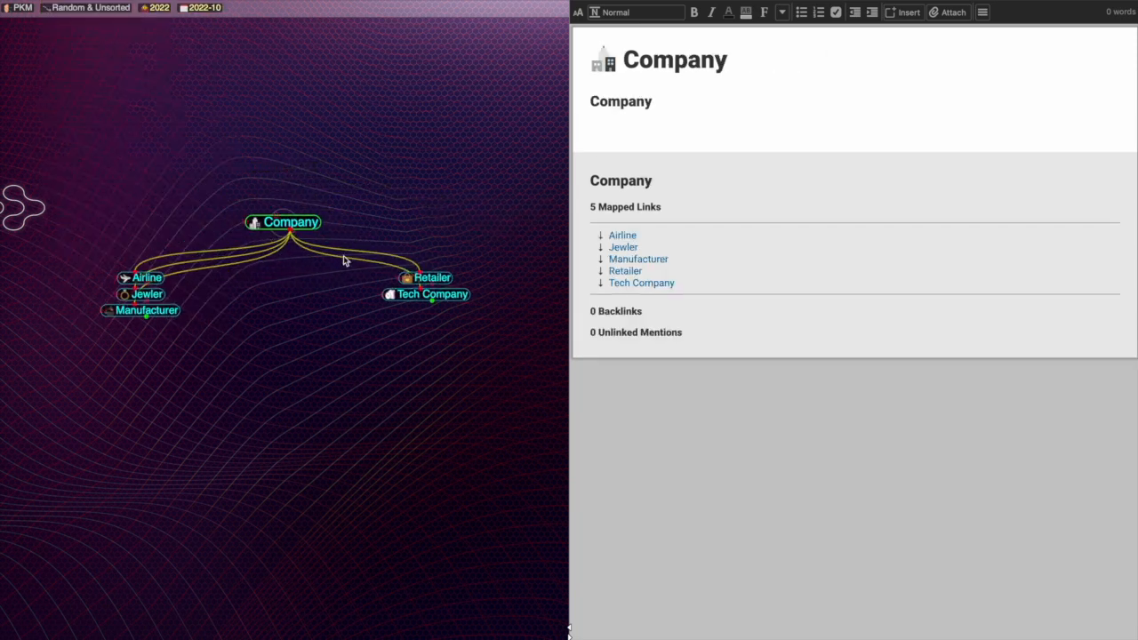
mouse_move(306, 258)
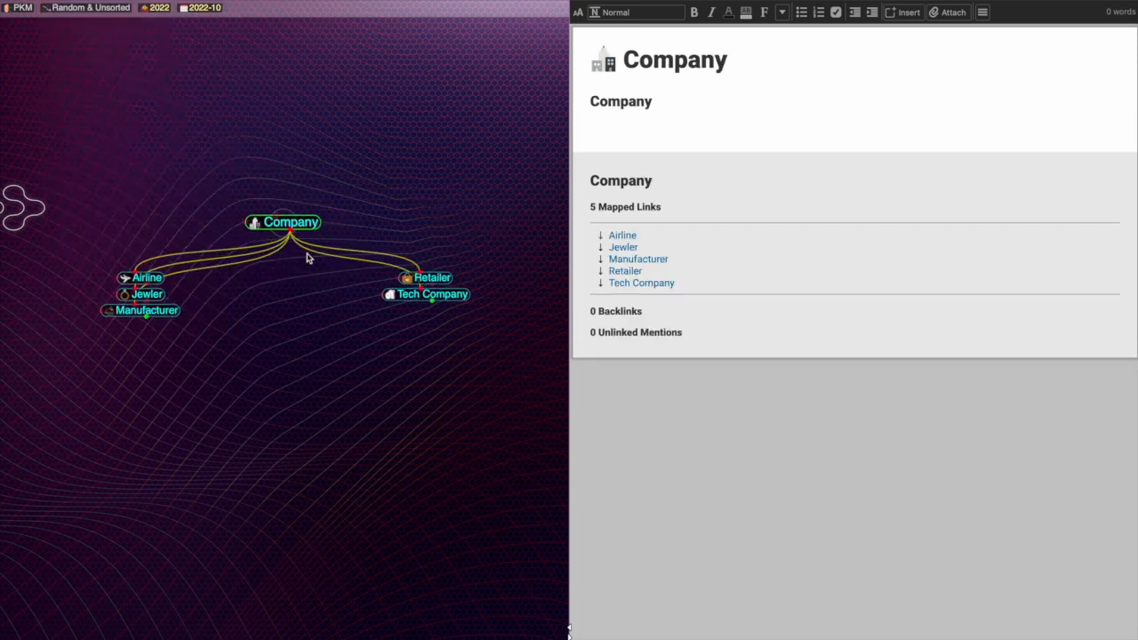
mouse_move(100, 147)
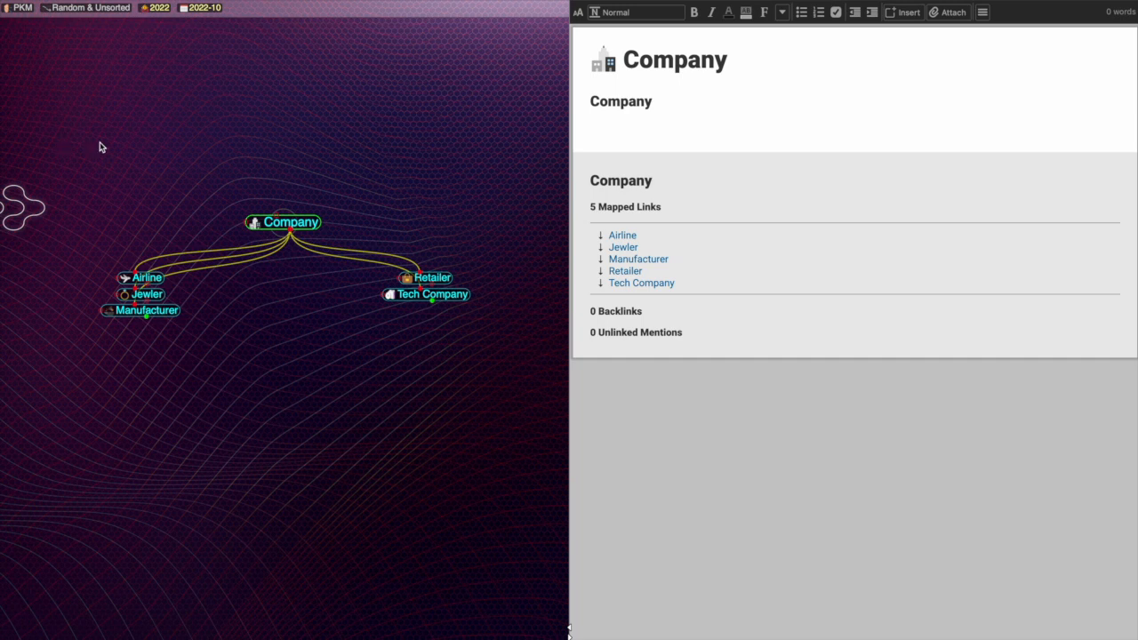
mouse_move(374, 315)
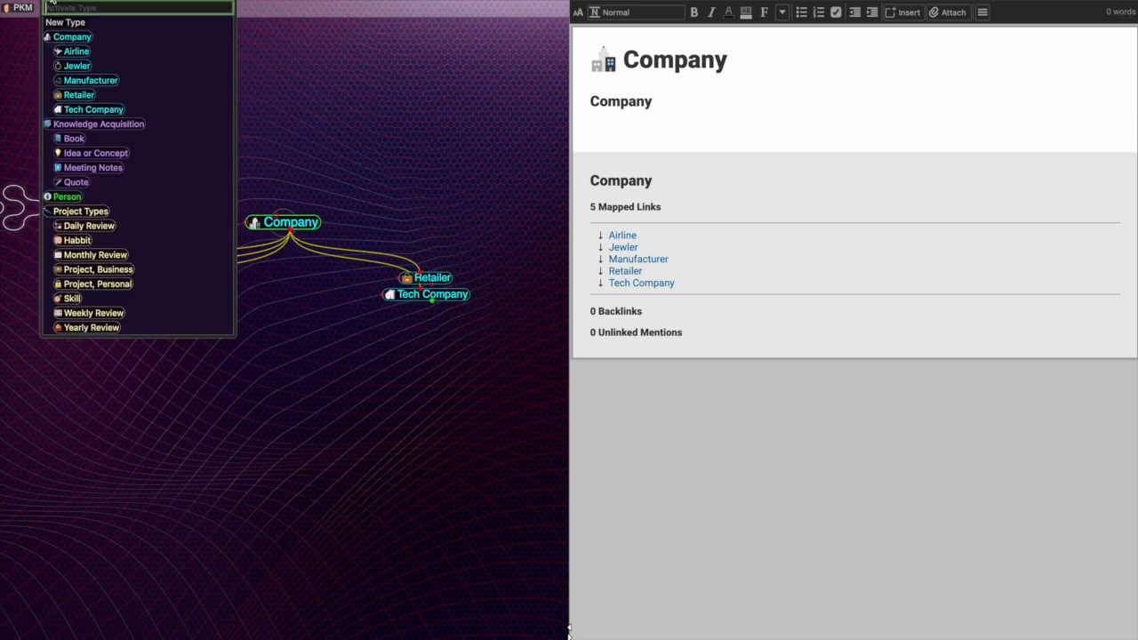
click(99, 124)
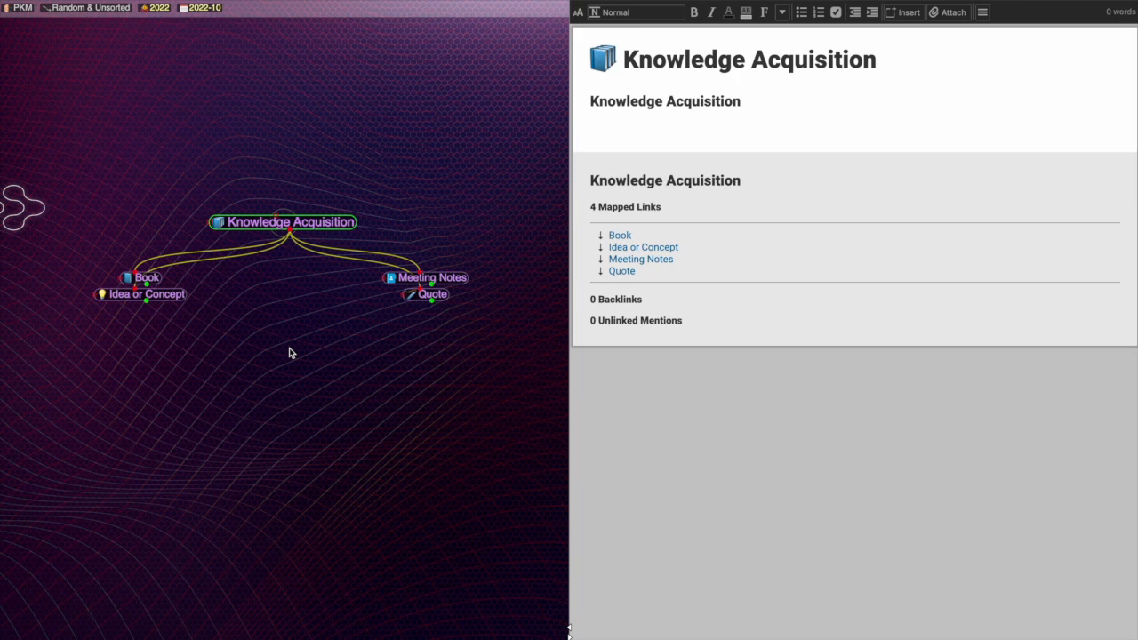
mouse_move(147, 166)
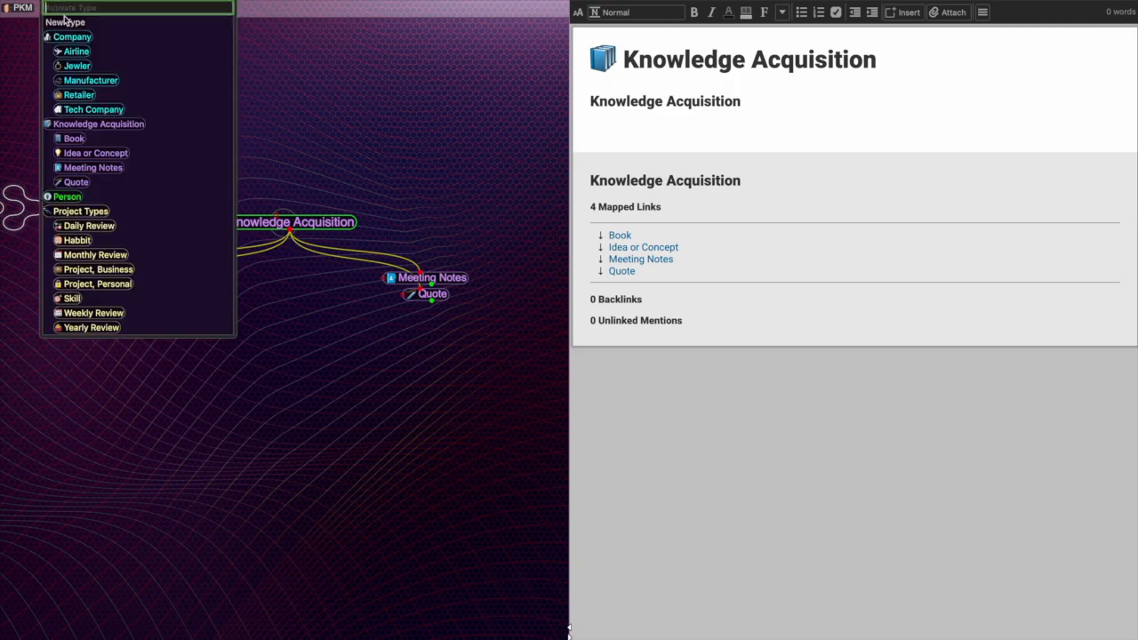
- Activate the Person type, listing seven people including César Hidalgo and Tiago Forte
click(65, 196)
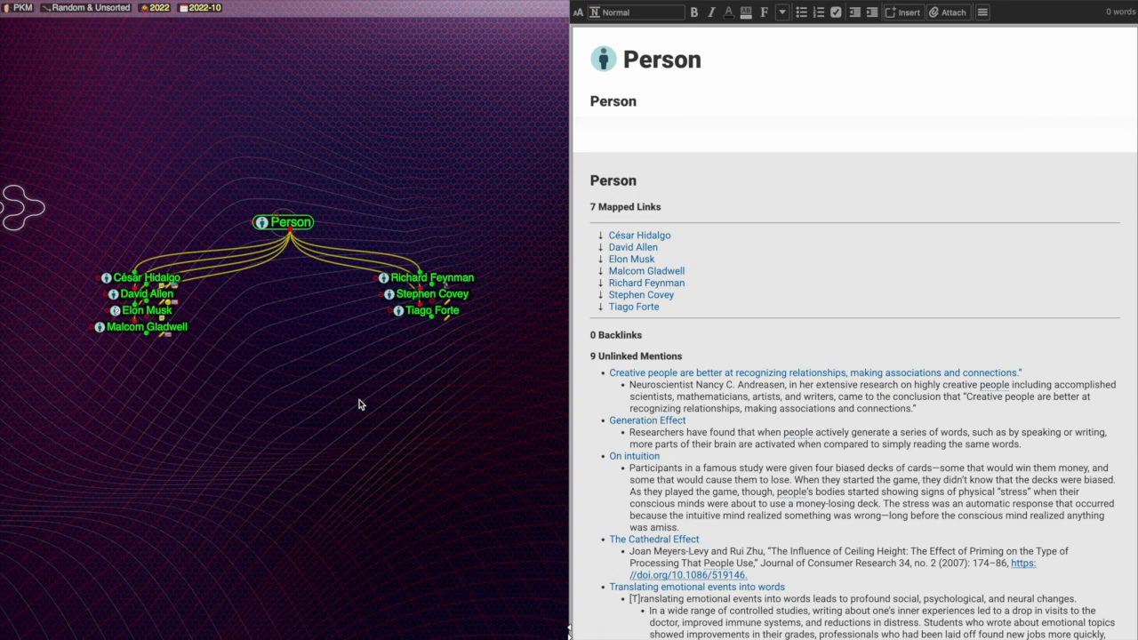
mouse_move(218, 253)
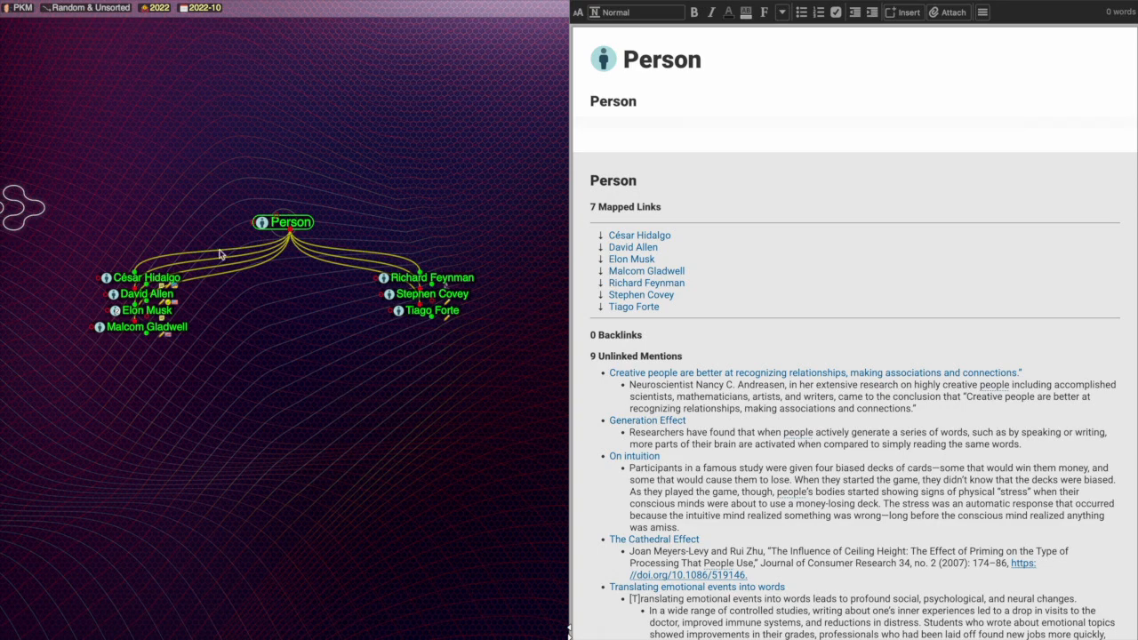
mouse_move(25, 33)
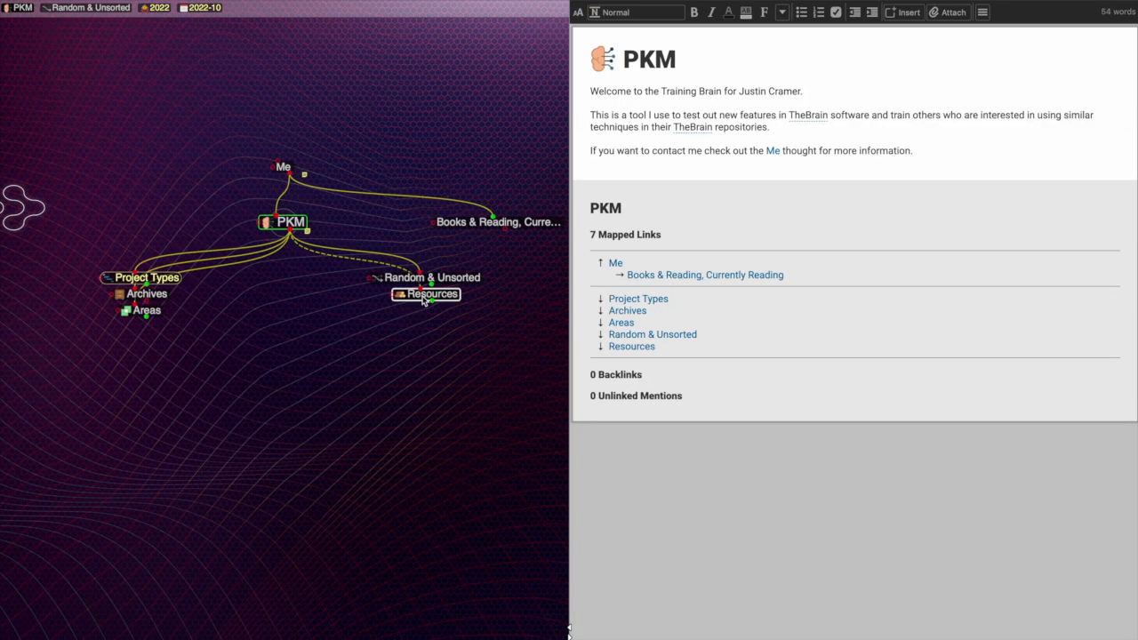
- Create a 'New Co' child under Companies & Entities, typed as Retailer
click(425, 294)
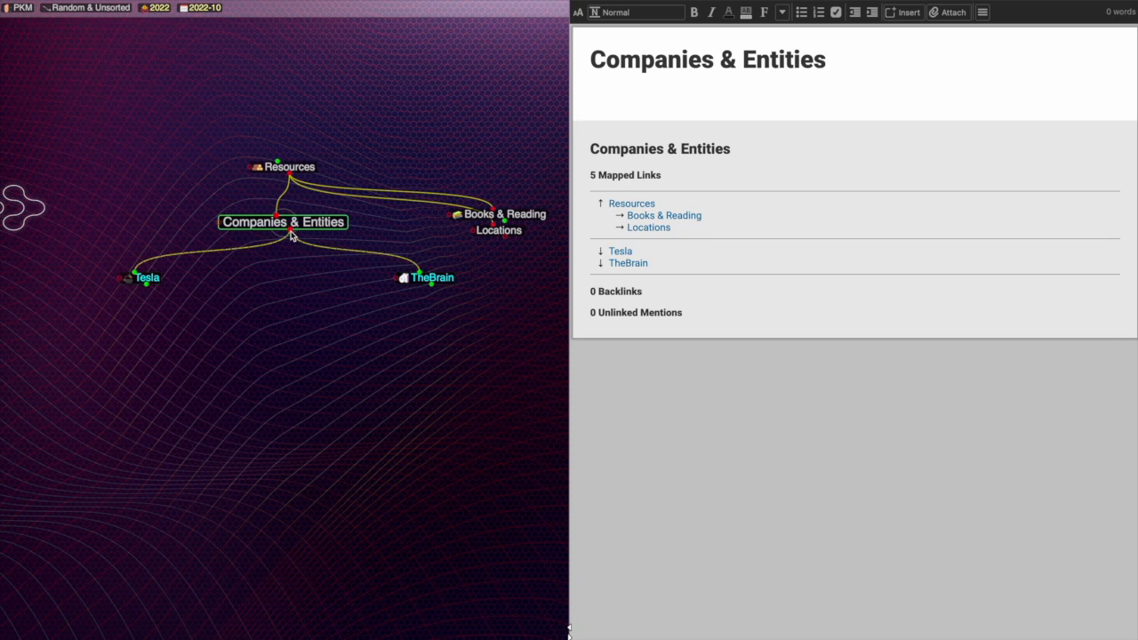
click(292, 233)
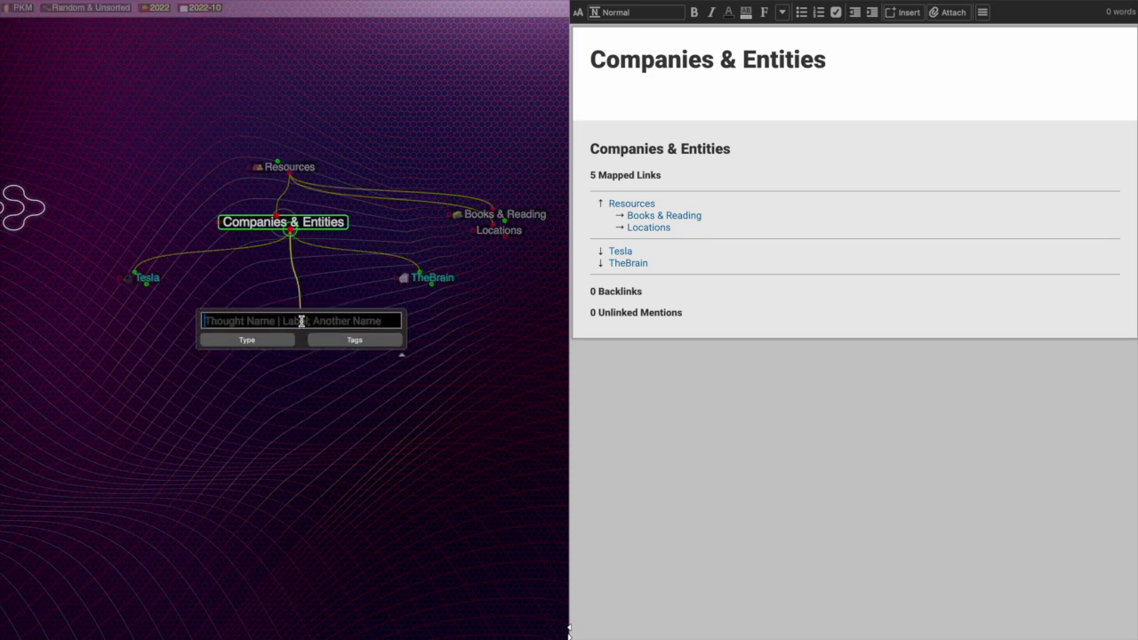
text(New Co)
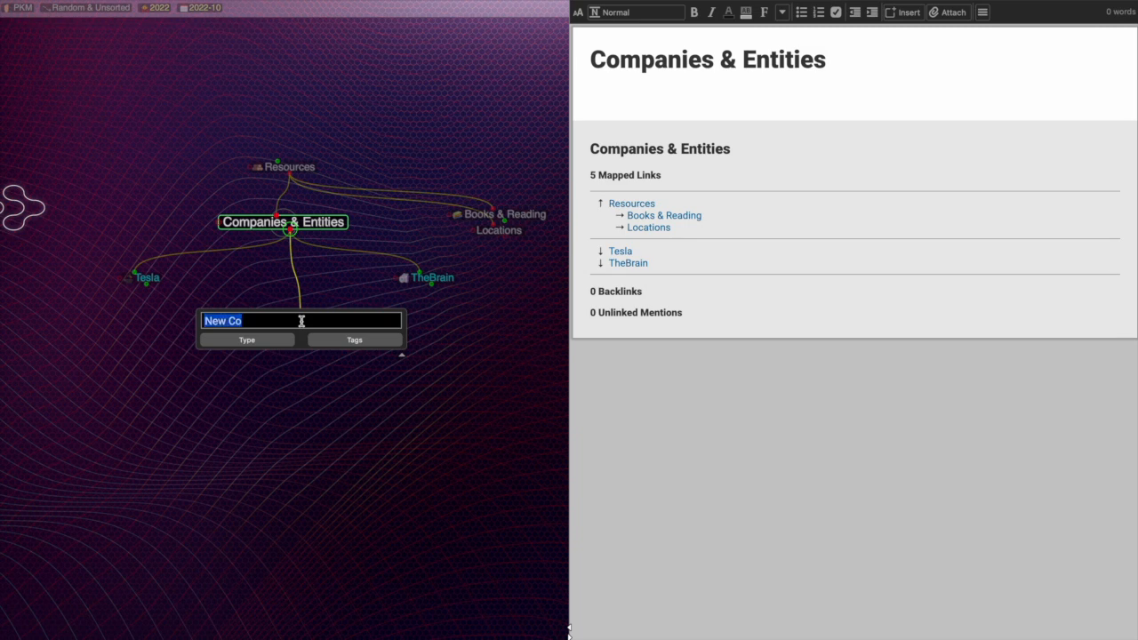
click(246, 340)
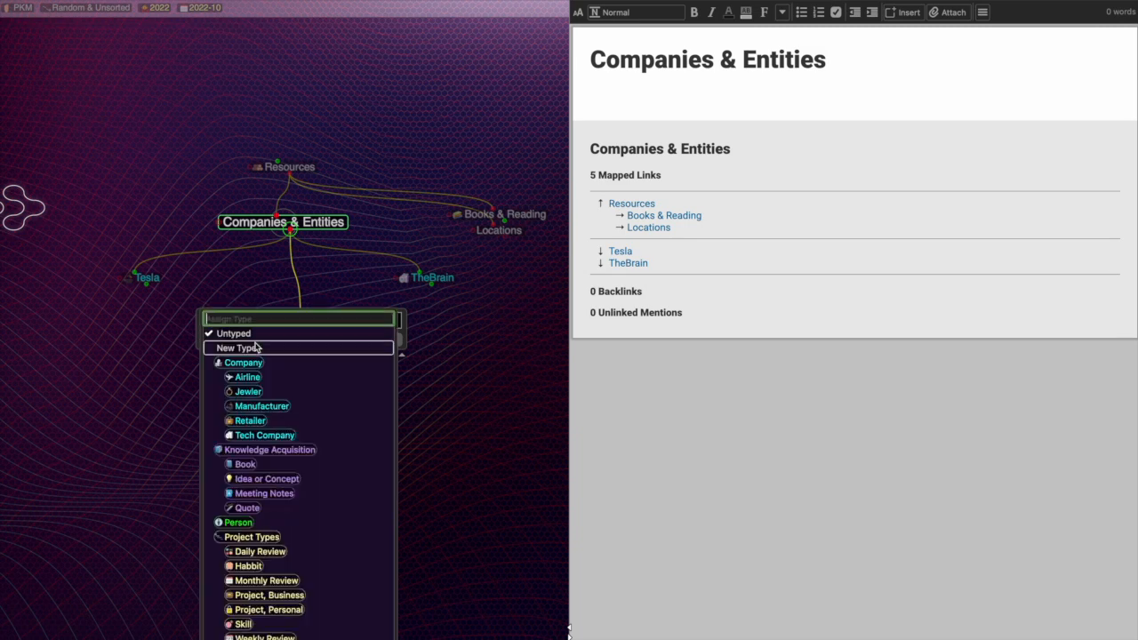
mouse_move(250, 420)
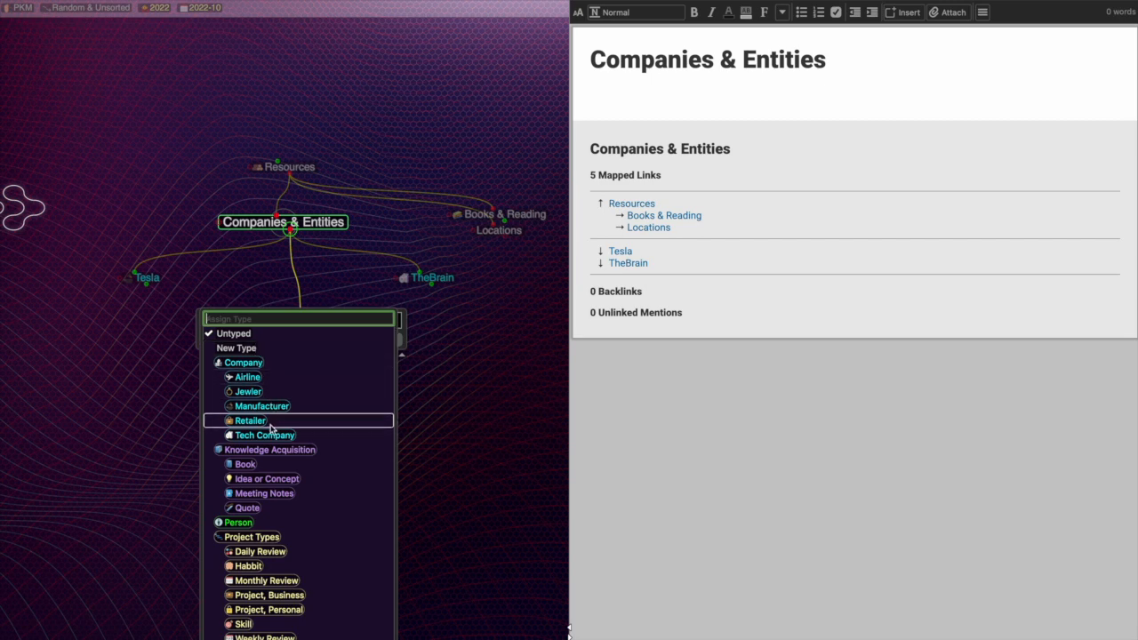
click(248, 420)
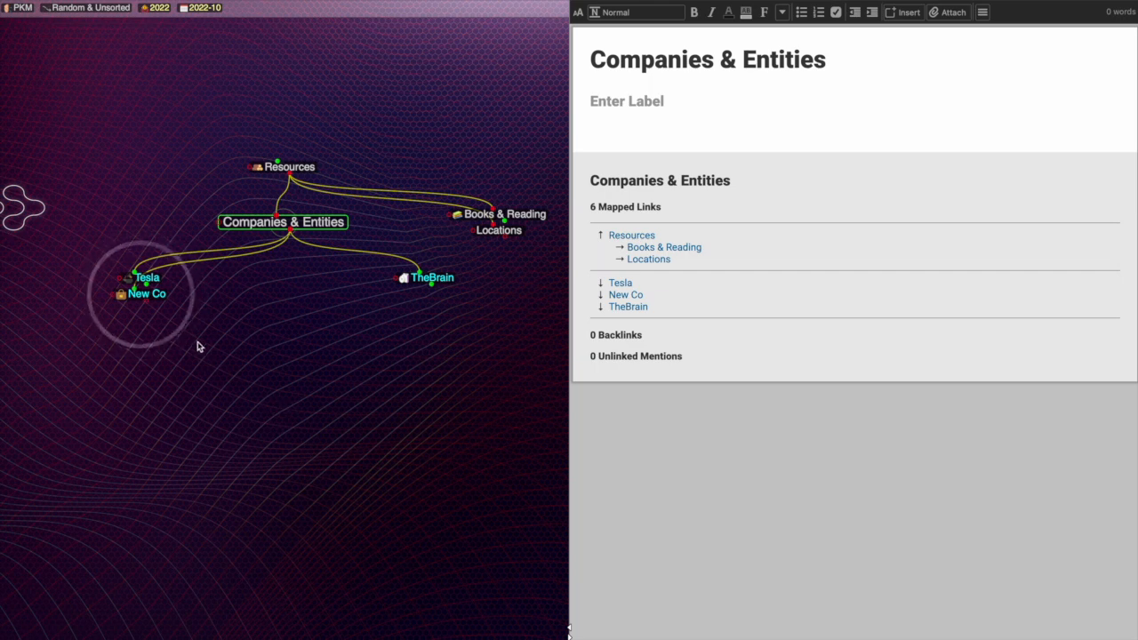
- Add 'New Co, Alumni' and 'New Co, Meetings' as children of New Co
click(147, 295)
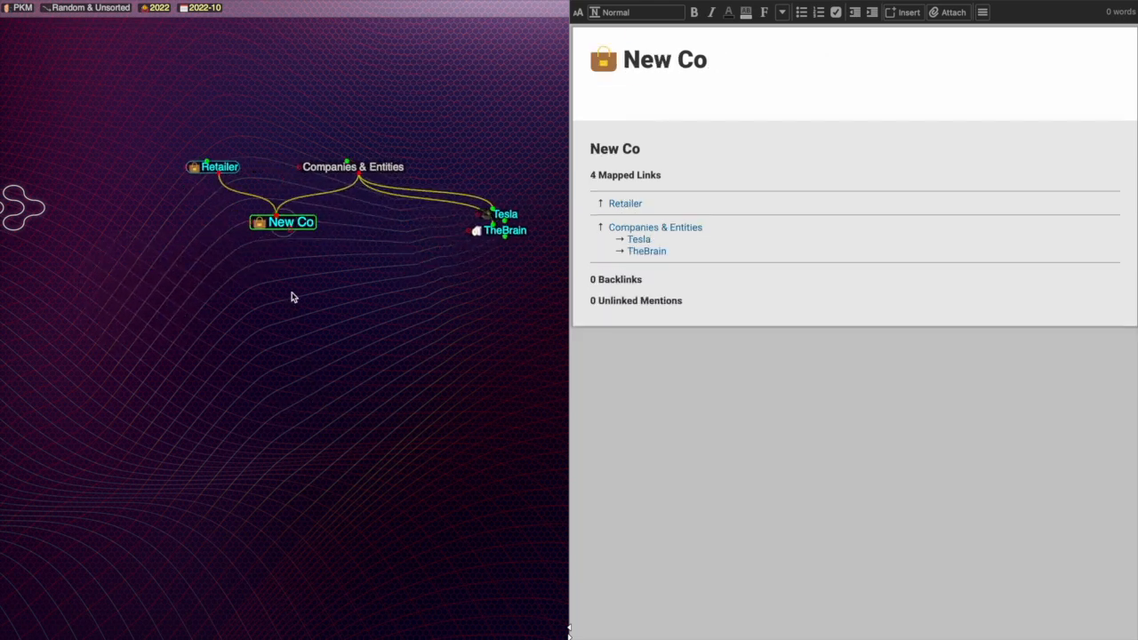
drag(283, 221, 271, 302)
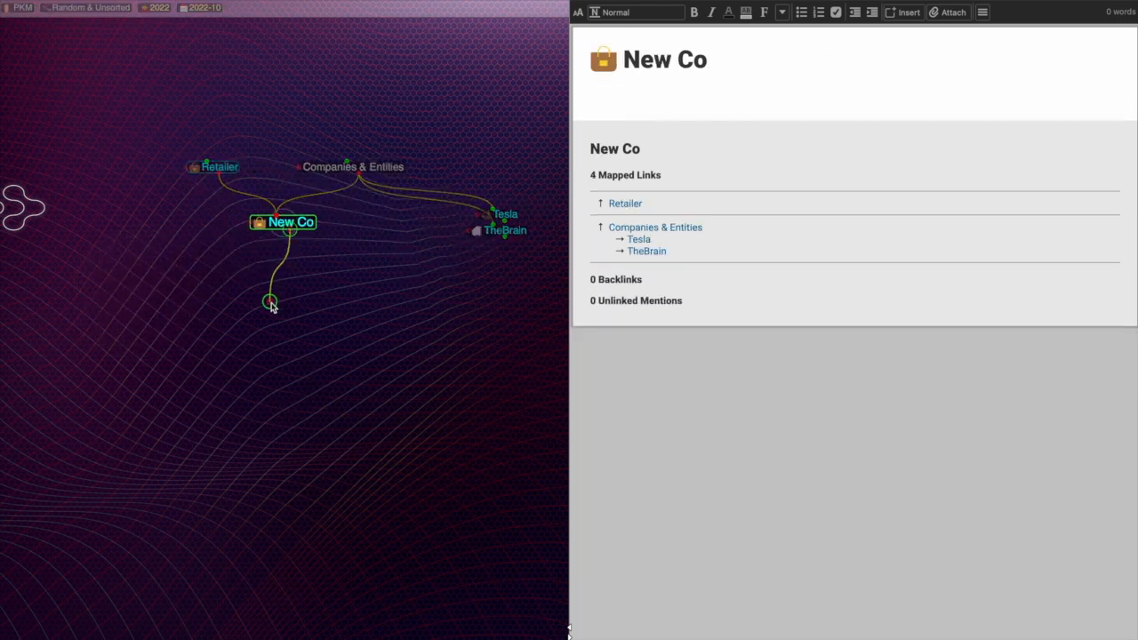
click(272, 300)
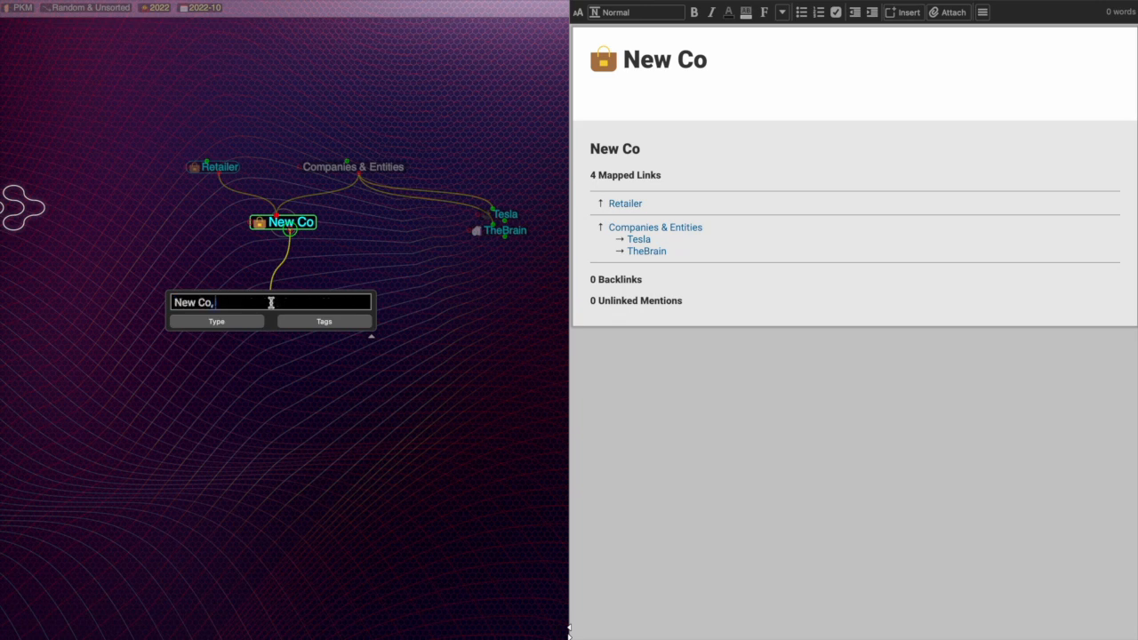
text(A)
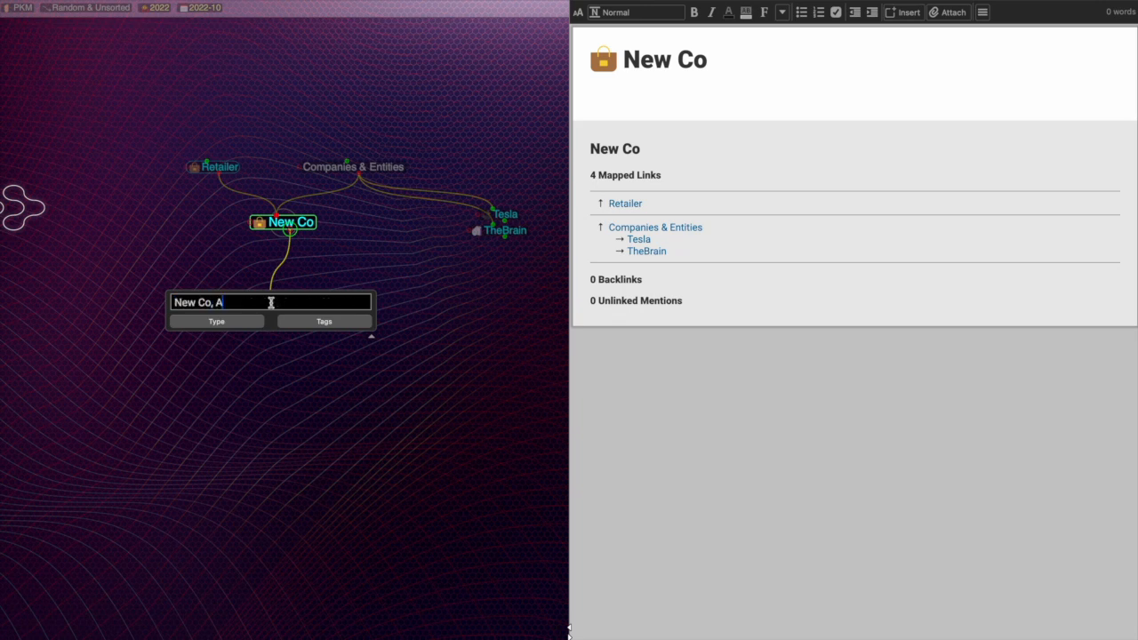
text(lumni; New Co,)
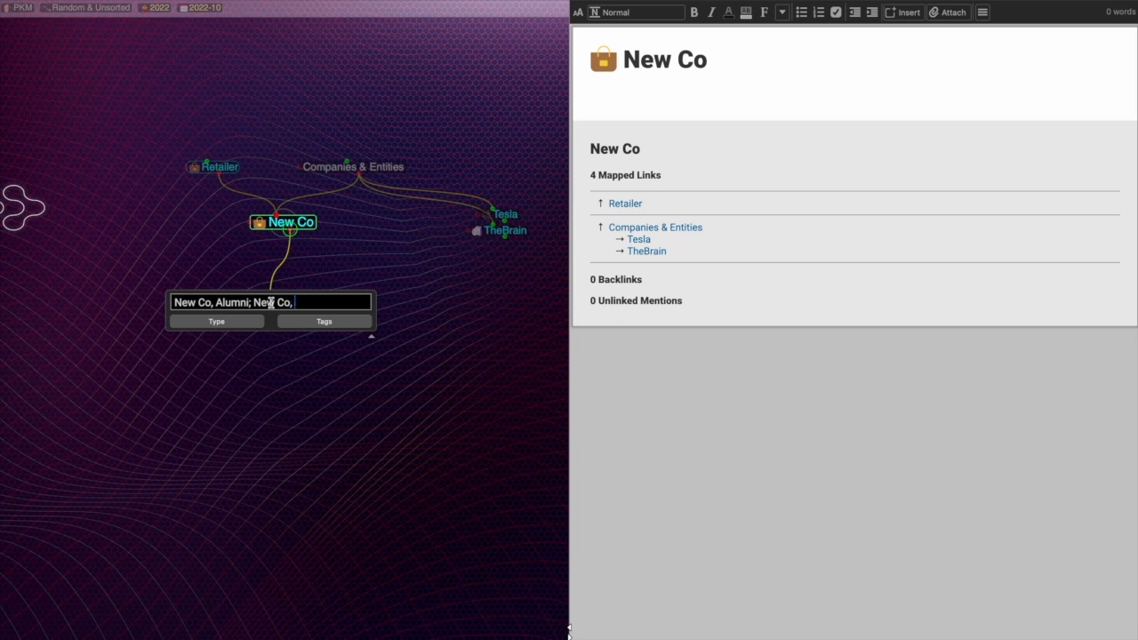
text(Mee)
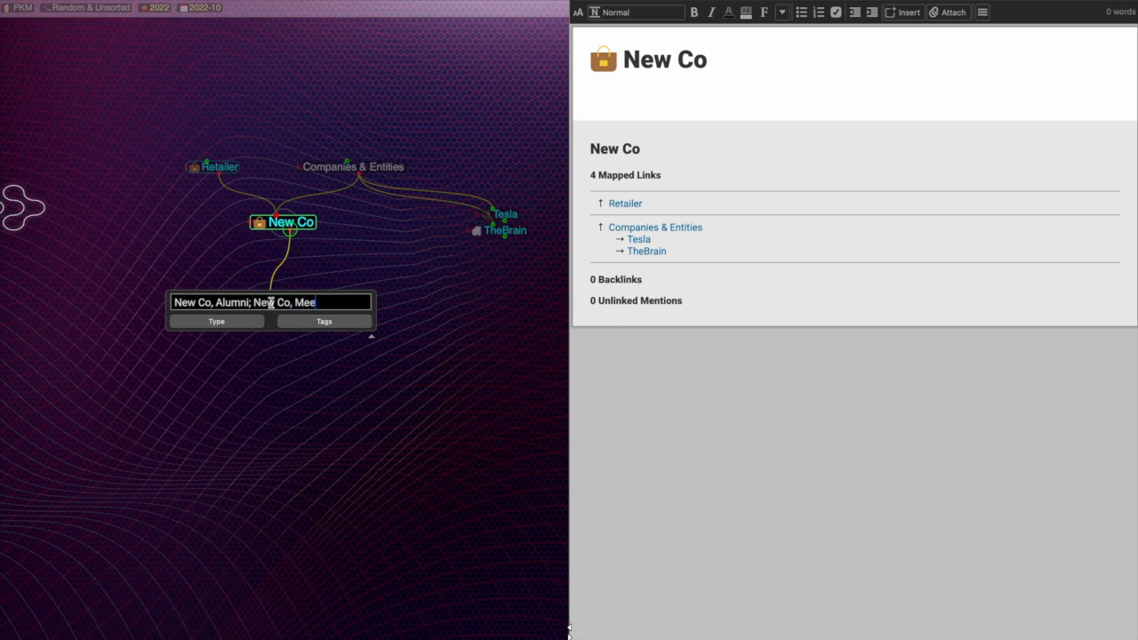
text(tings)
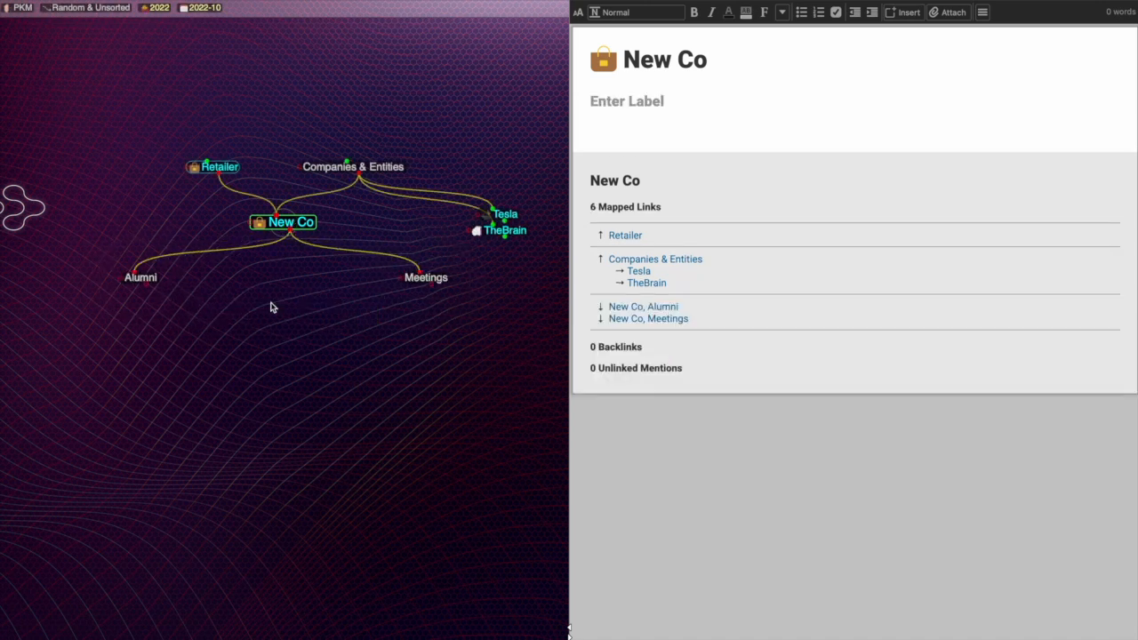
mouse_move(187, 294)
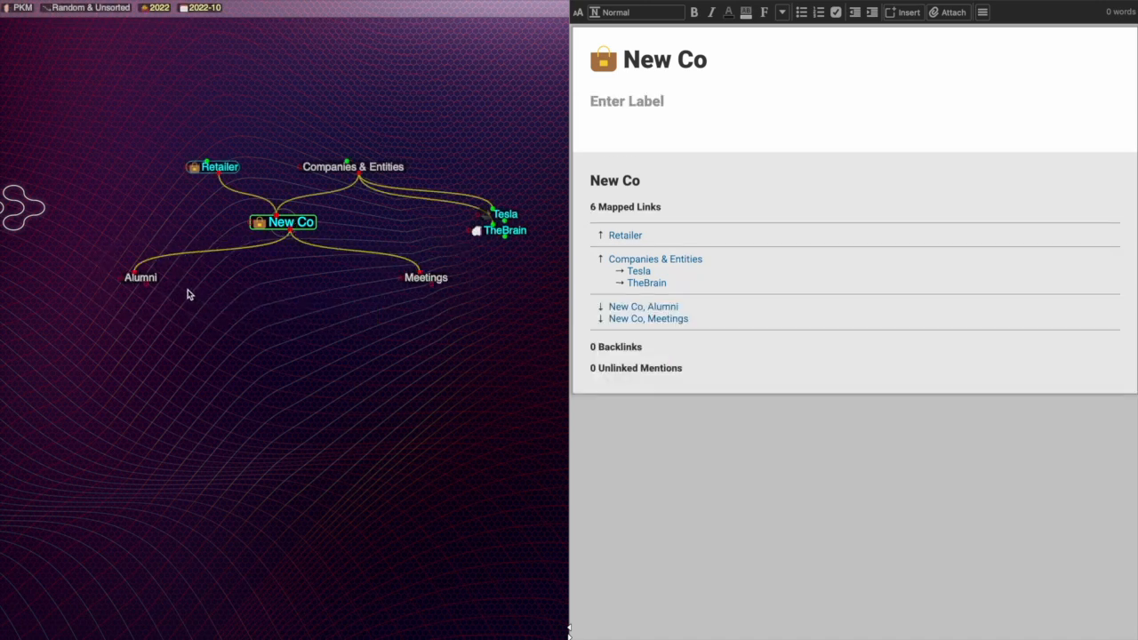
mouse_move(283, 225)
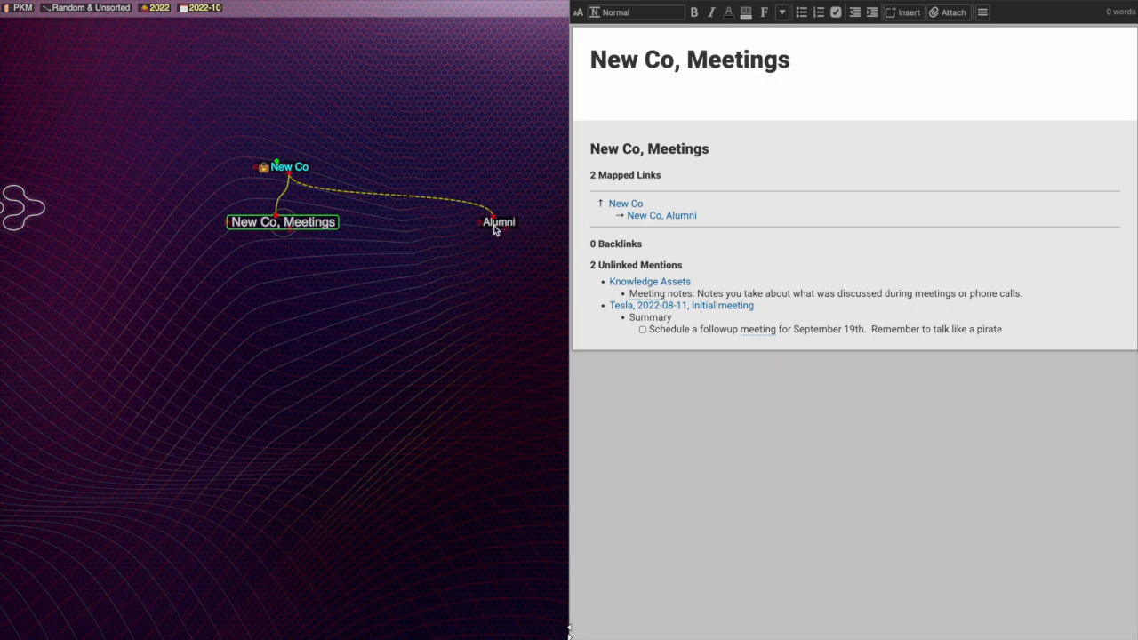
- Create John Doe and Will Smith under New Co, Alumni and activate John Doe
click(499, 221)
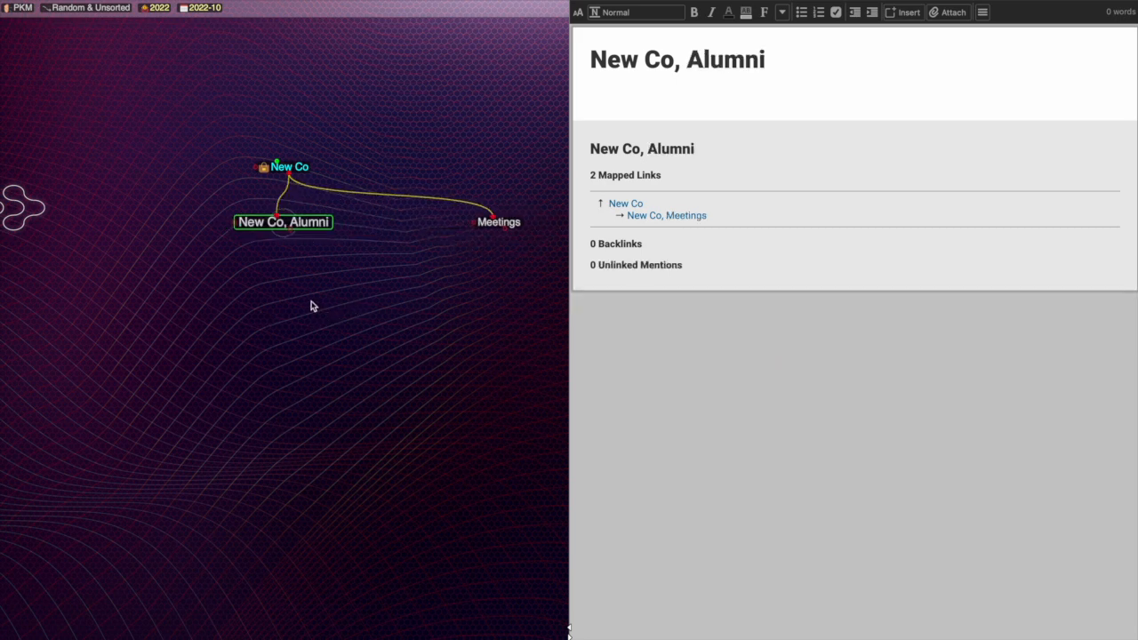
mouse_move(288, 235)
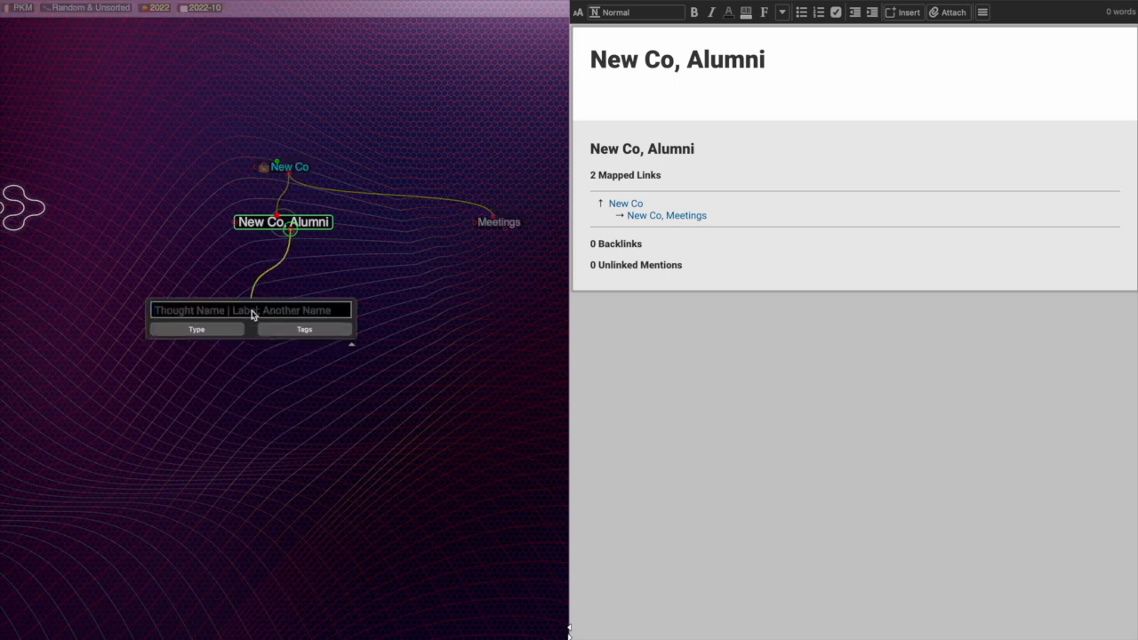
text(John Doe; Will Smith)
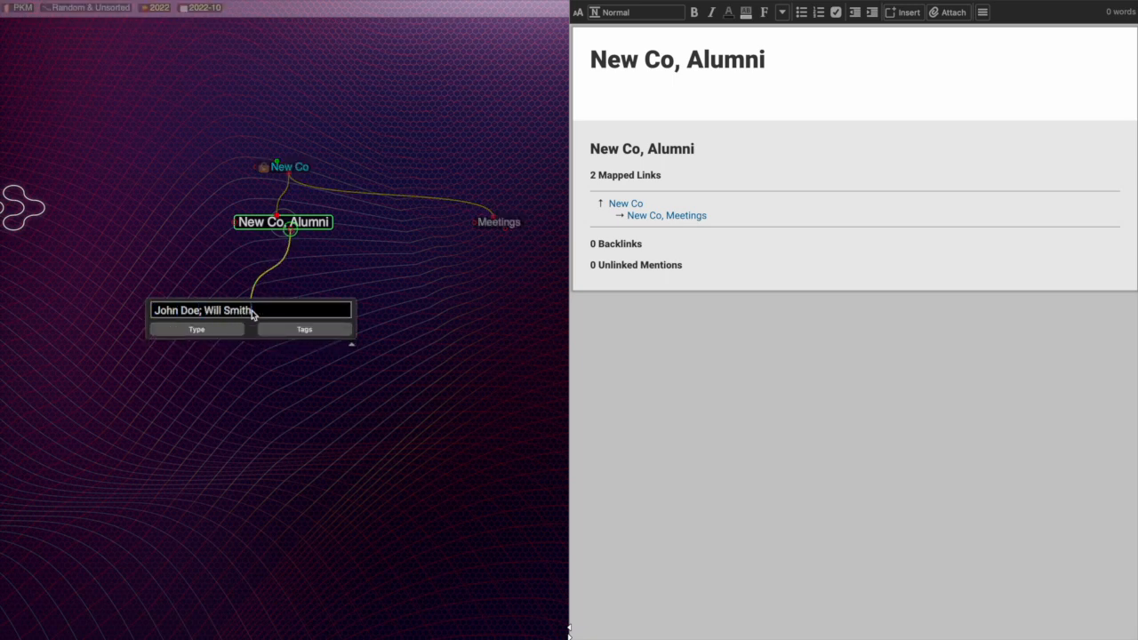
click(196, 329)
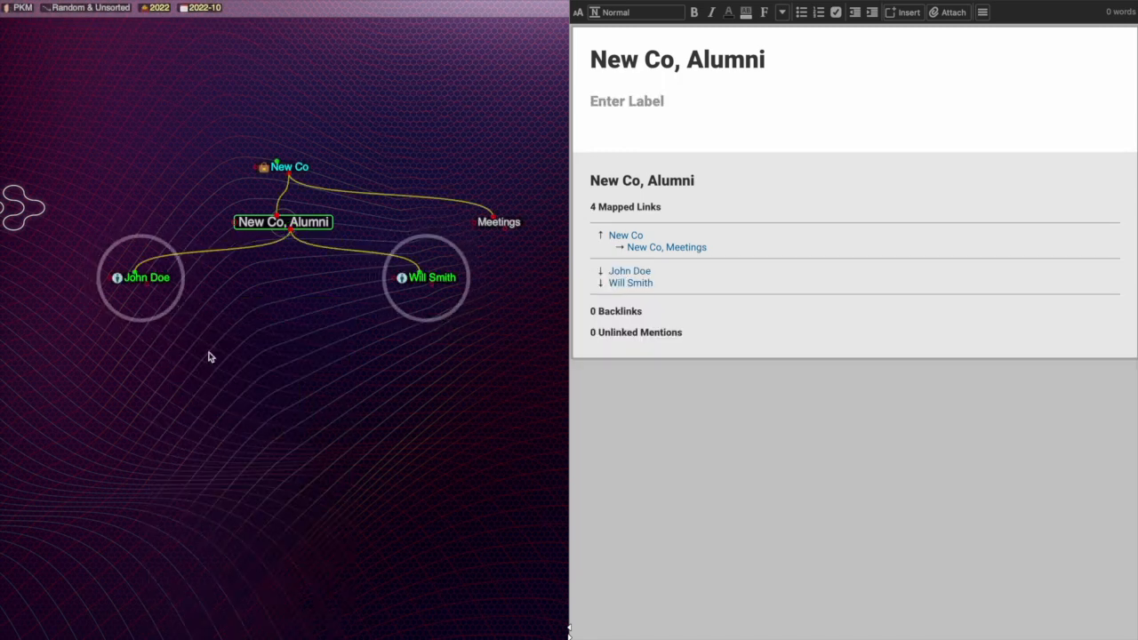
click(147, 277)
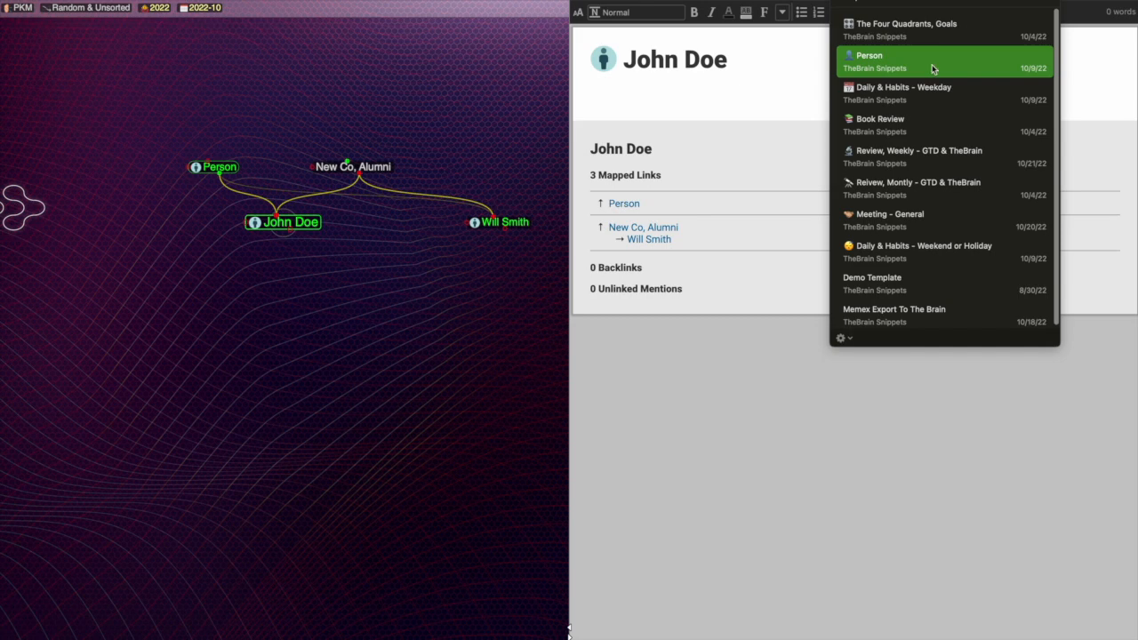
- Apply the Person template to John Doe's note and start typing 'call ba' below it
click(870, 60)
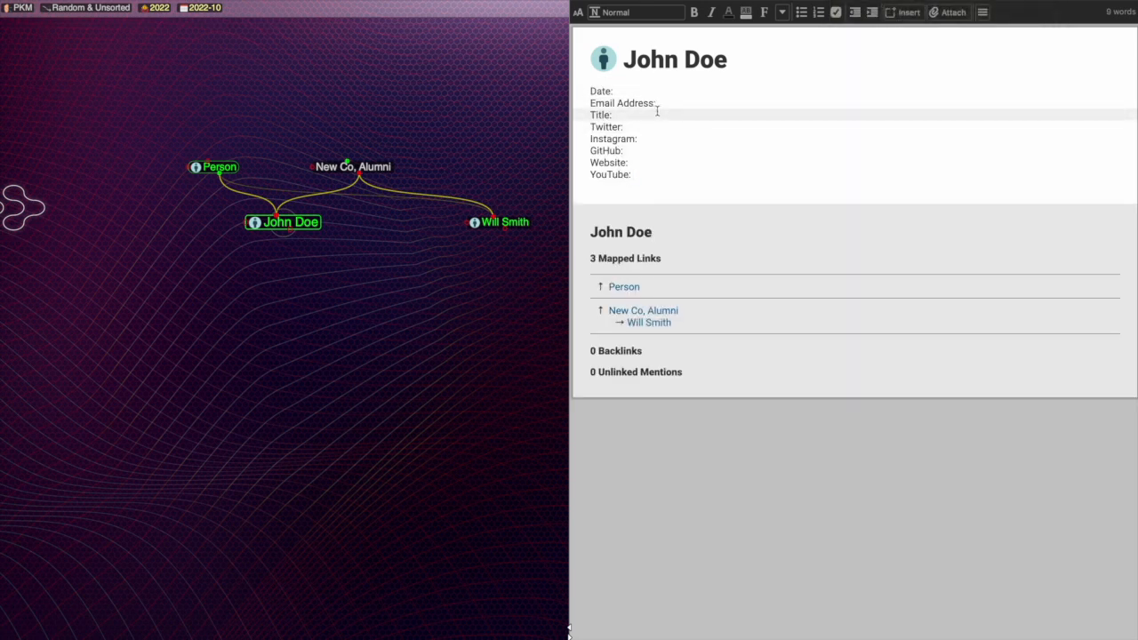
click(662, 174)
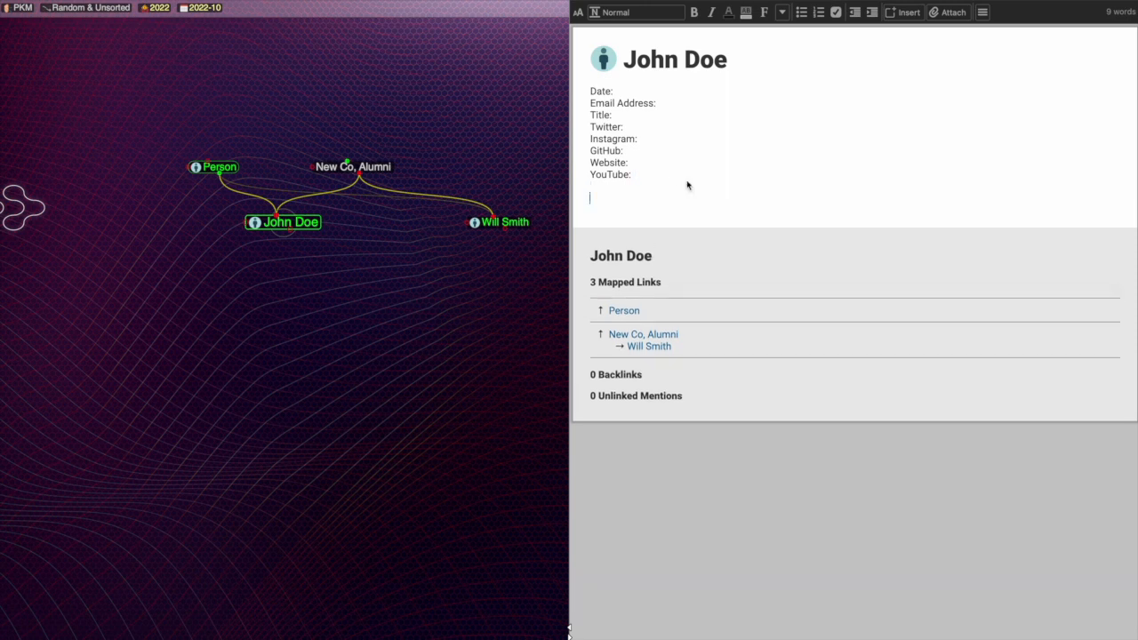
text(call ba)
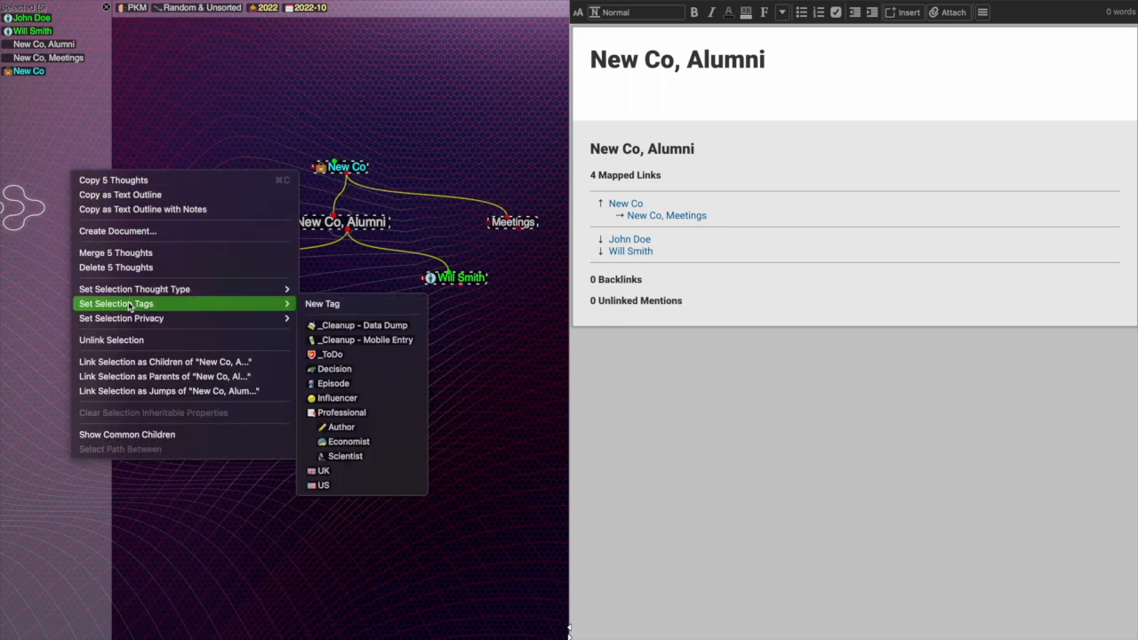
mouse_move(116, 252)
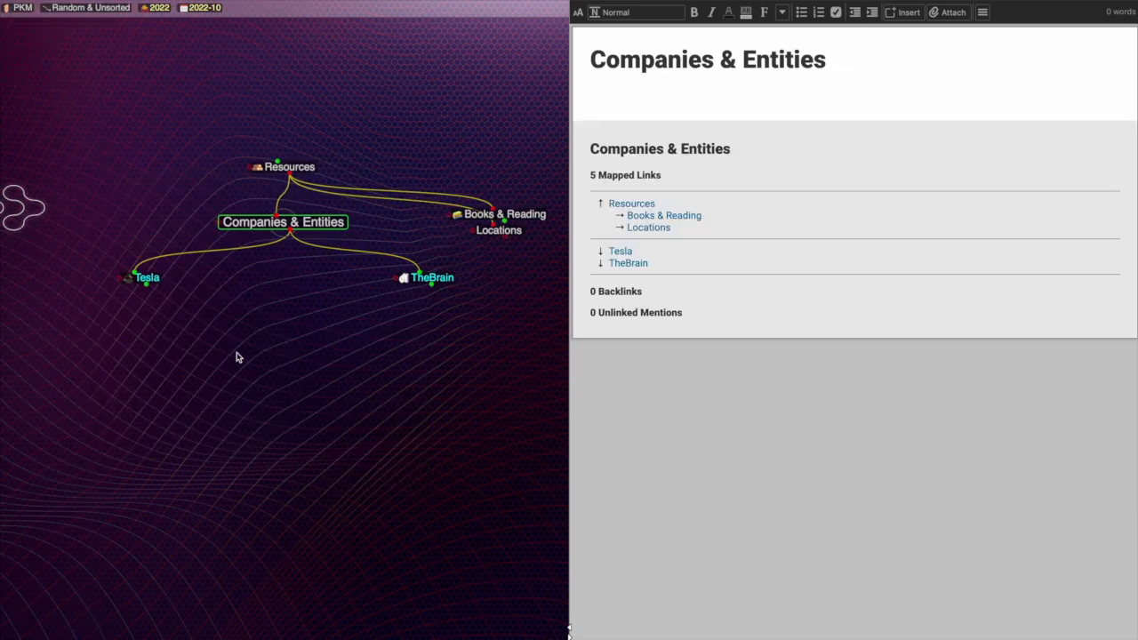
mouse_move(183, 301)
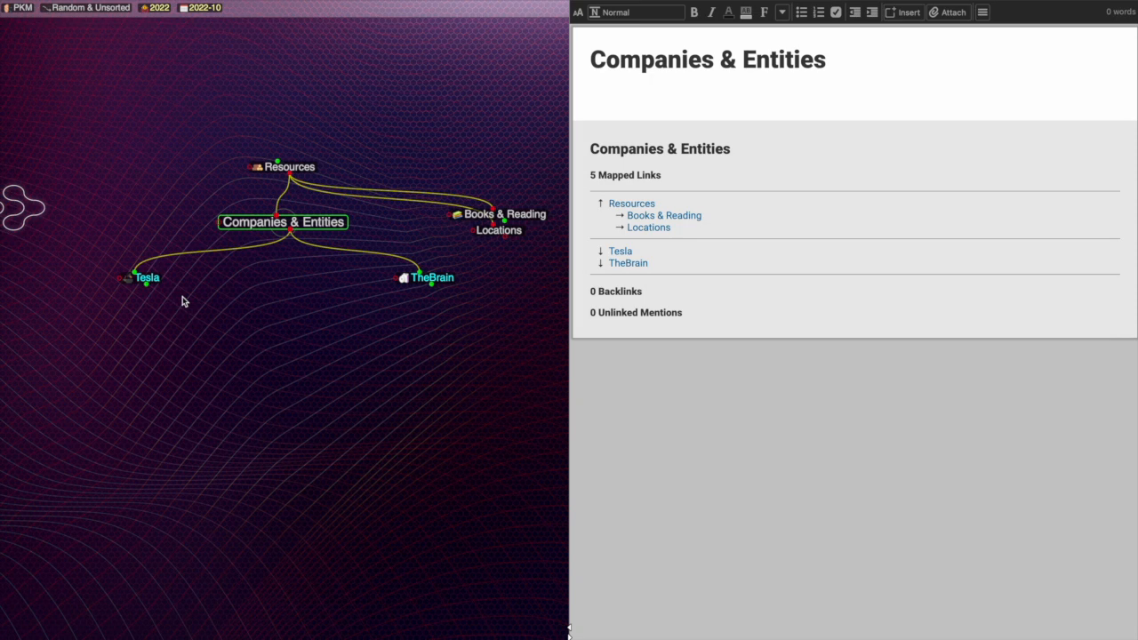
- Activate Tesla, then its Tesla, Meetings child with the 2022-08-11 Initial meeting
click(146, 276)
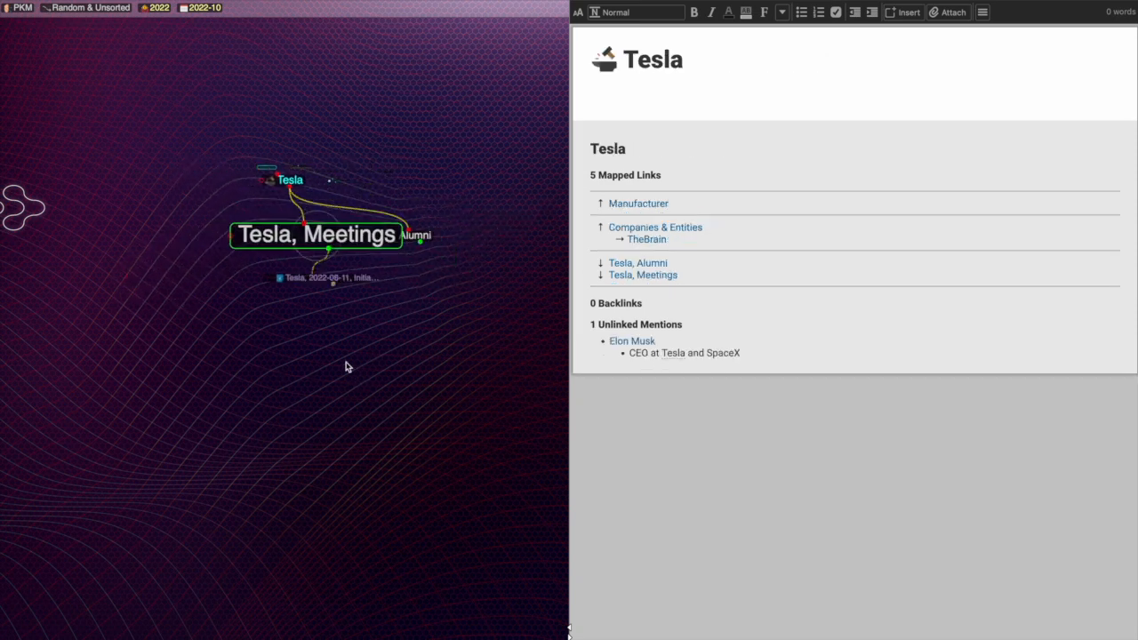
click(316, 234)
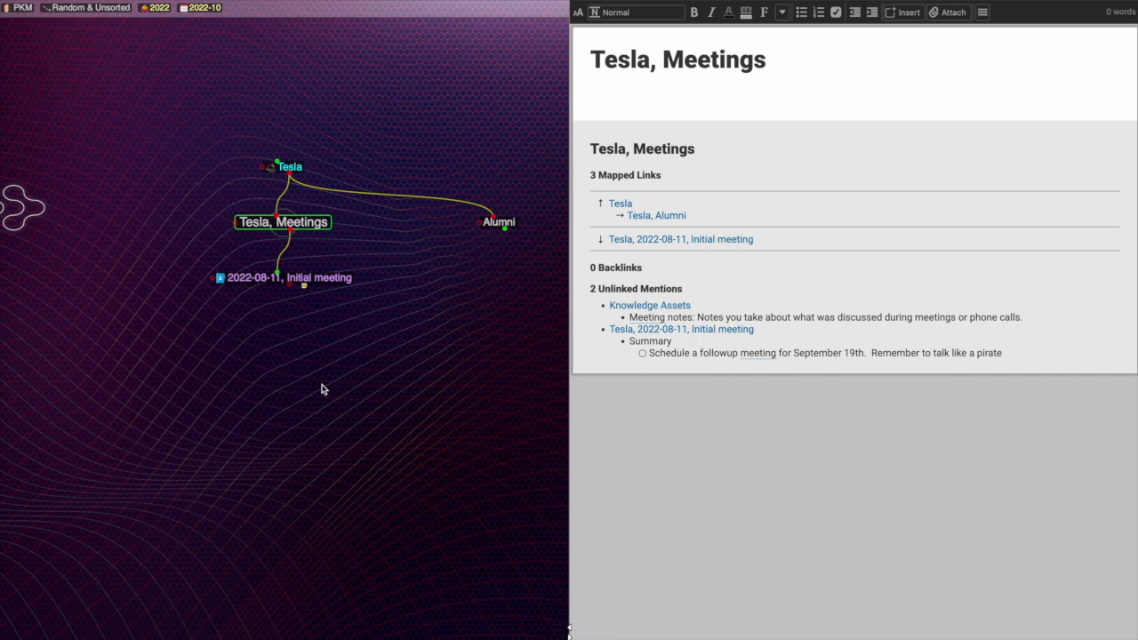
mouse_move(300, 247)
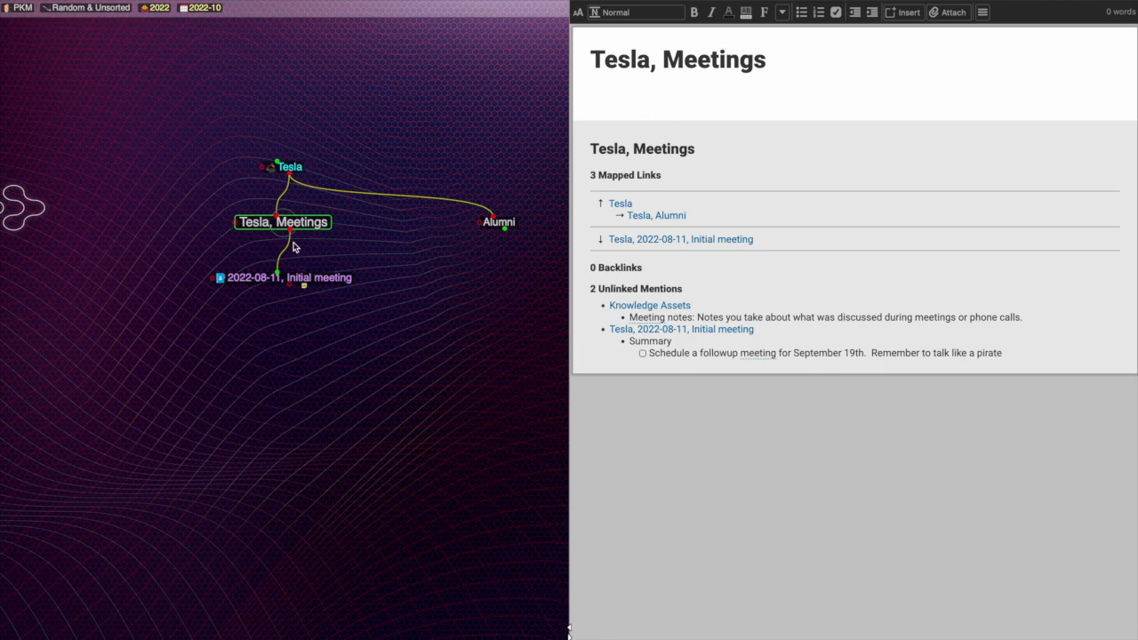
- Create a child thought 'Tesla, 2022-10-22, Second meeting' under Tesla, Meetings
click(292, 230)
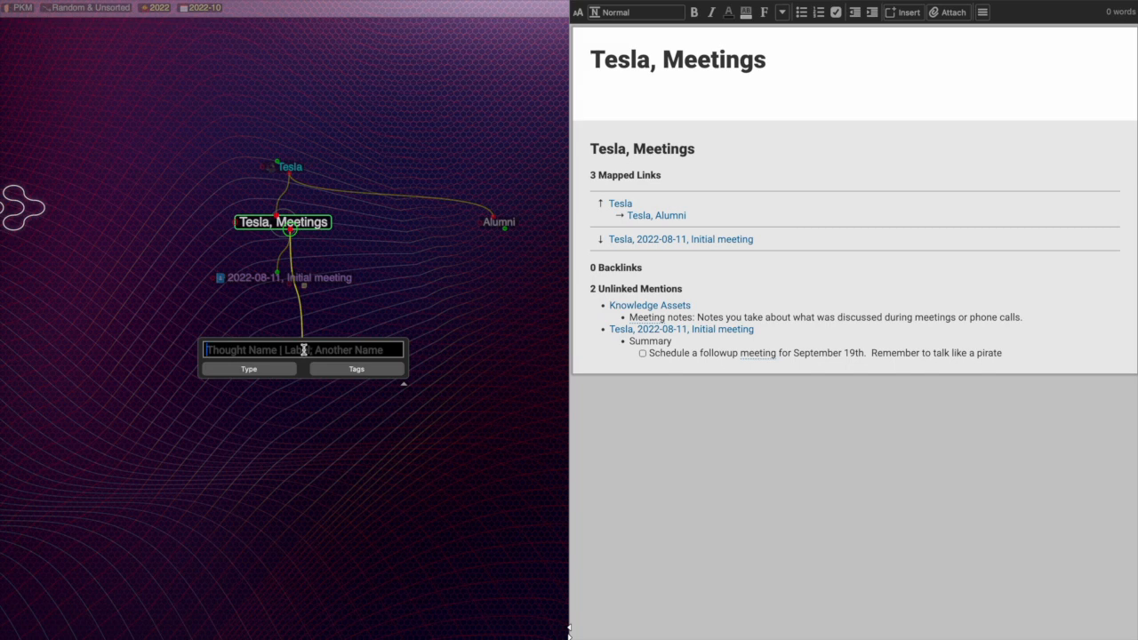
text(Tesla, 2022-10-22)
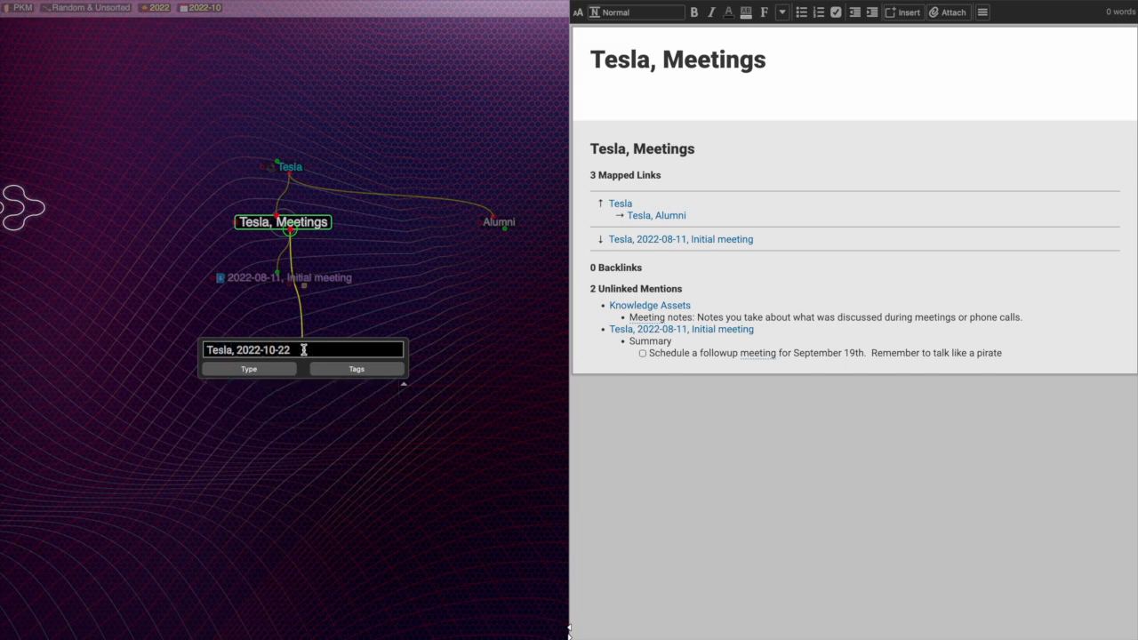
text(, Second meeting)
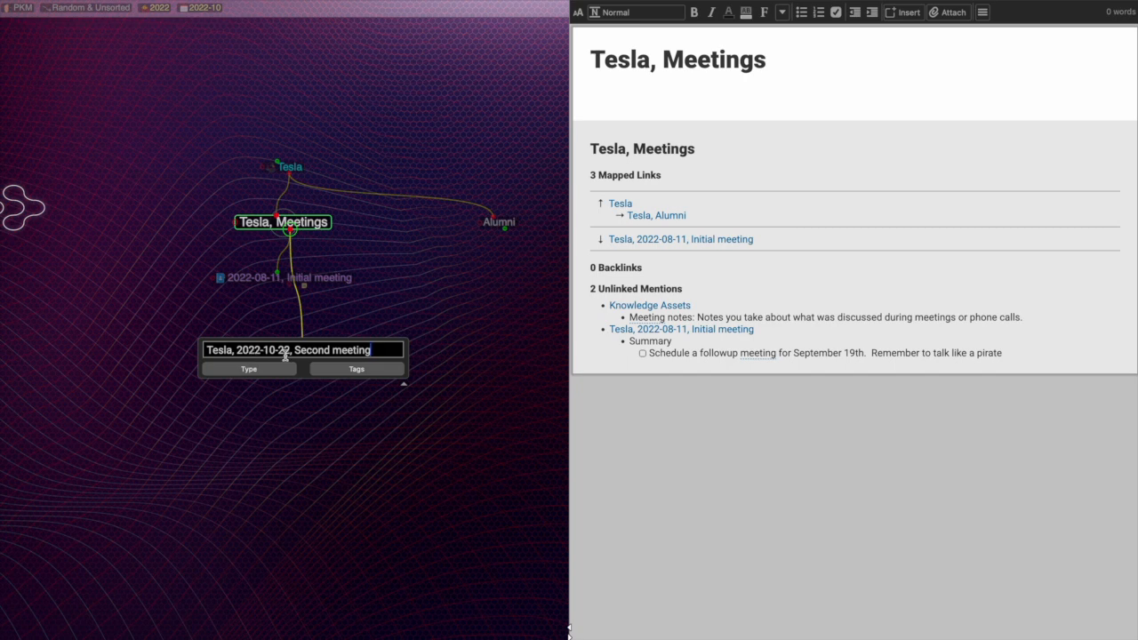
mouse_move(298, 356)
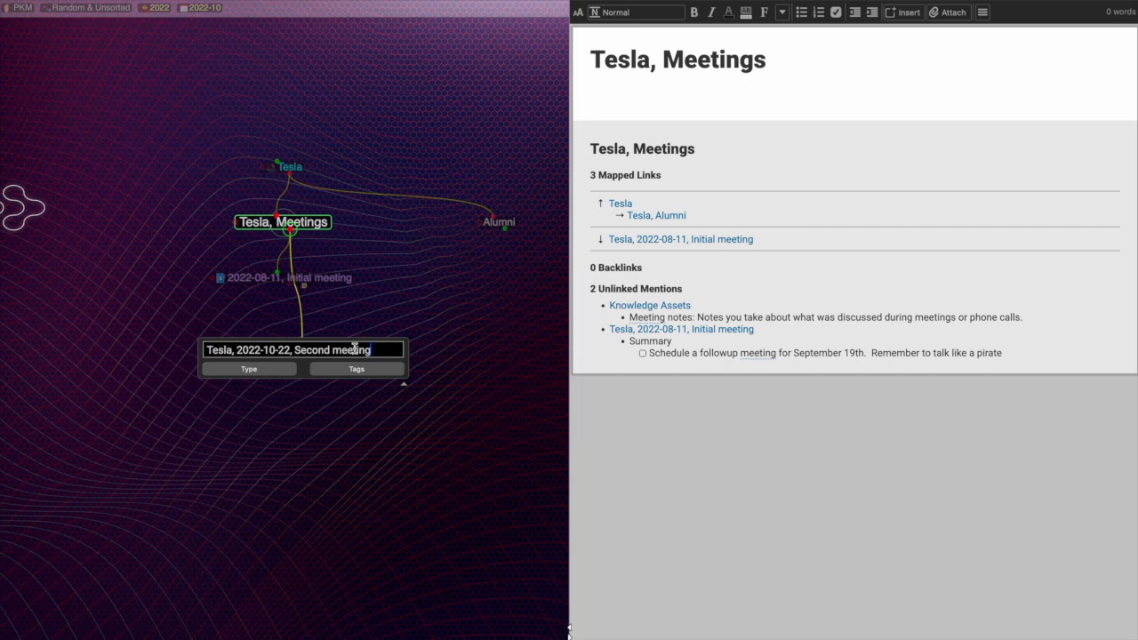
mouse_move(277, 378)
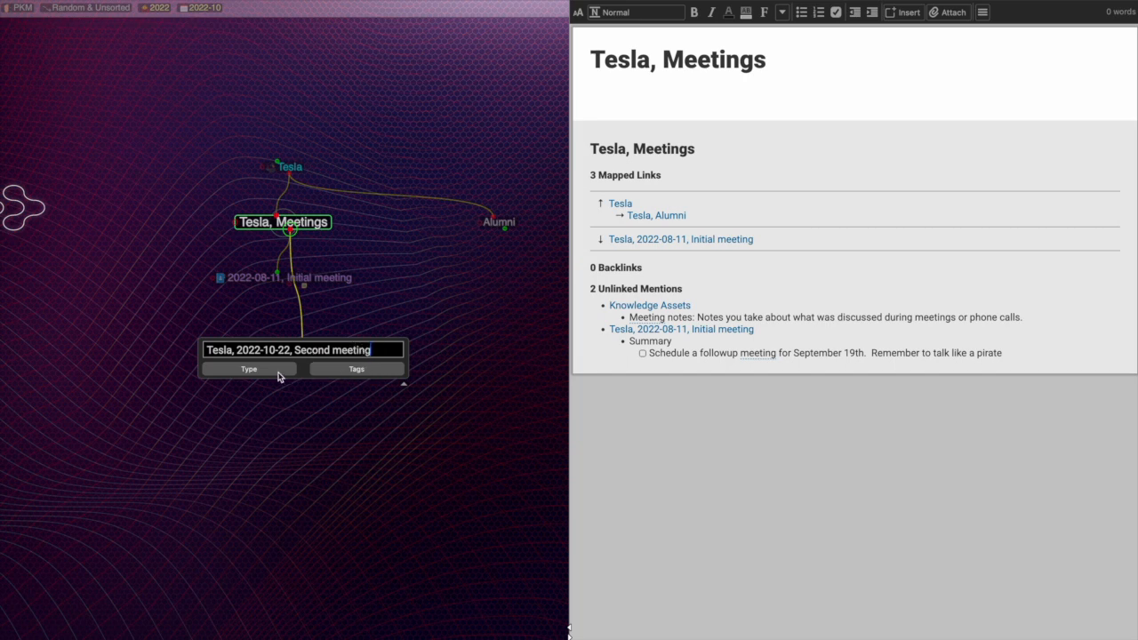
- Set the new thought's type to Meeting Notes
click(248, 369)
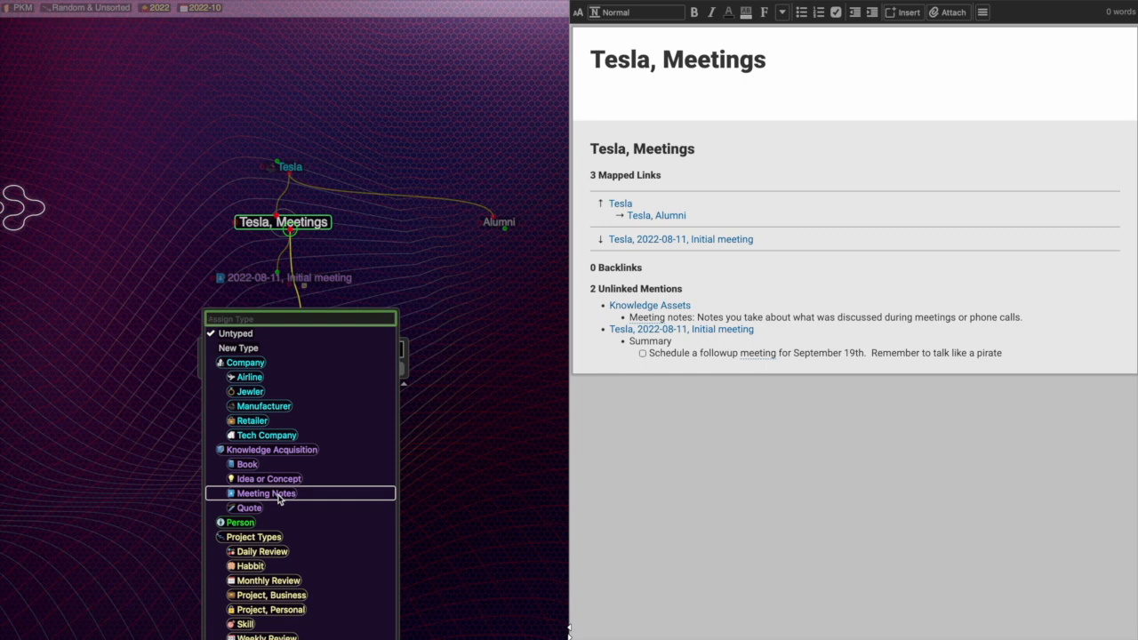
click(266, 493)
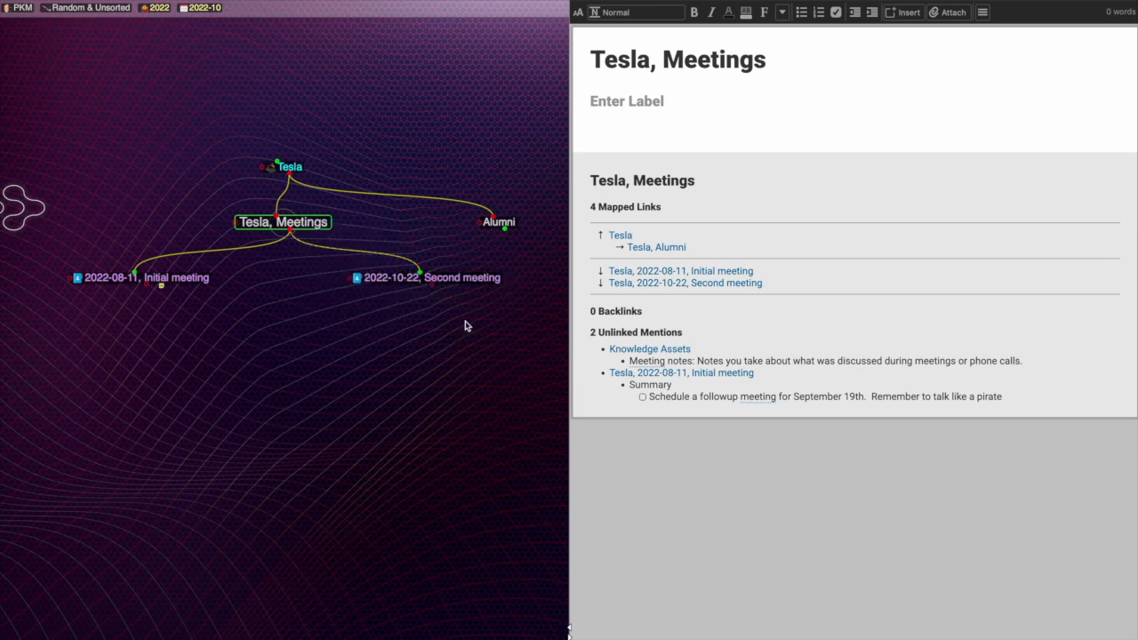
click(658, 125)
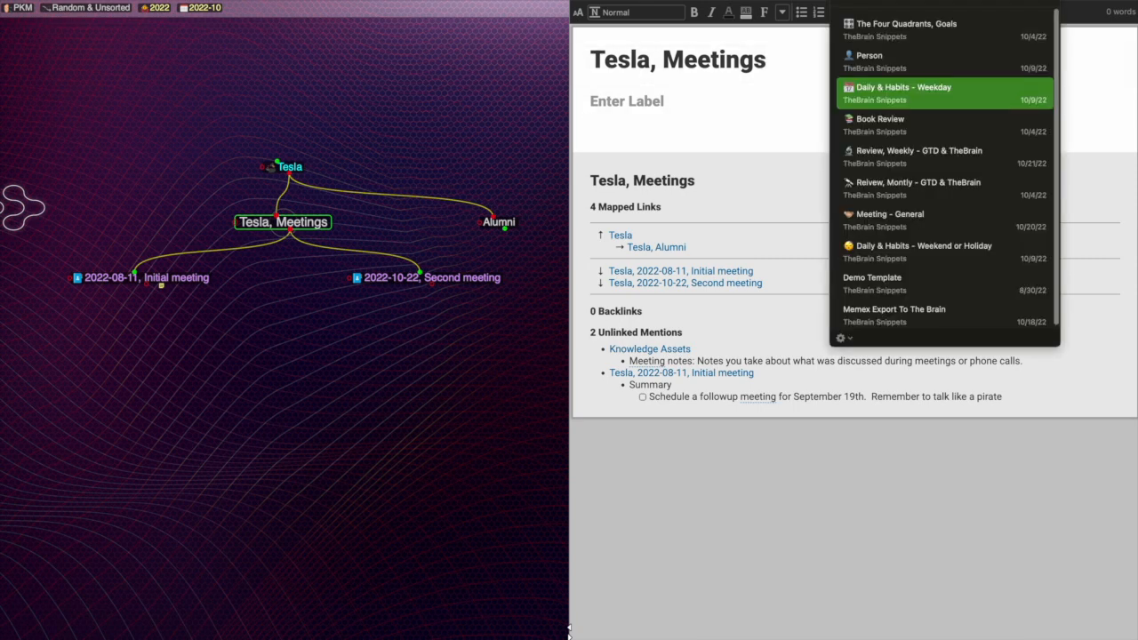
mouse_move(916, 118)
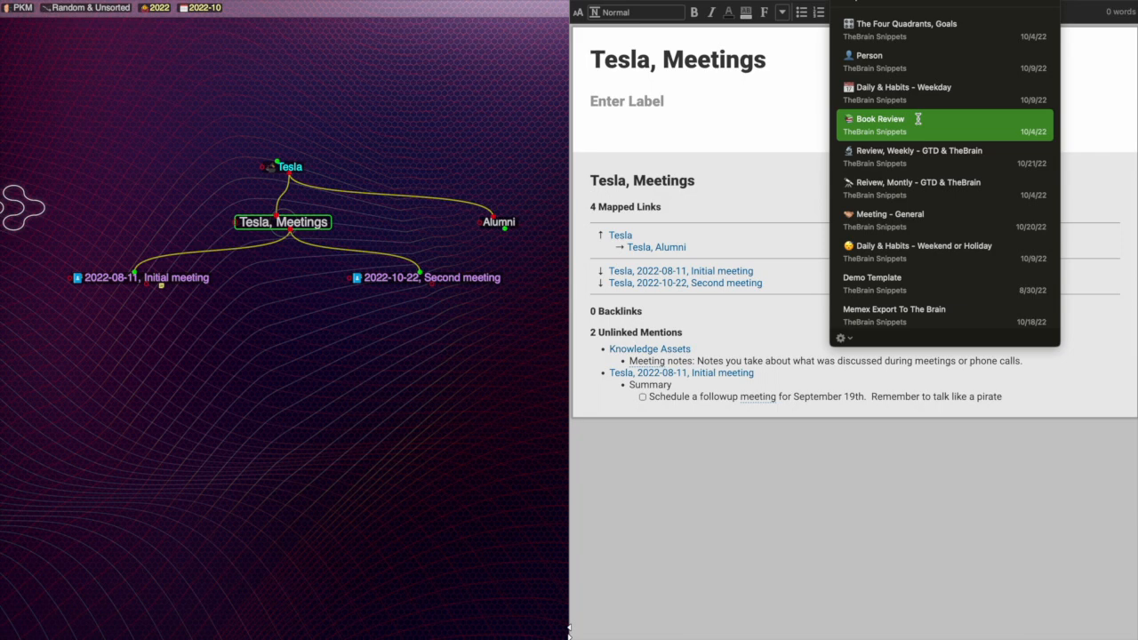
mouse_move(920, 220)
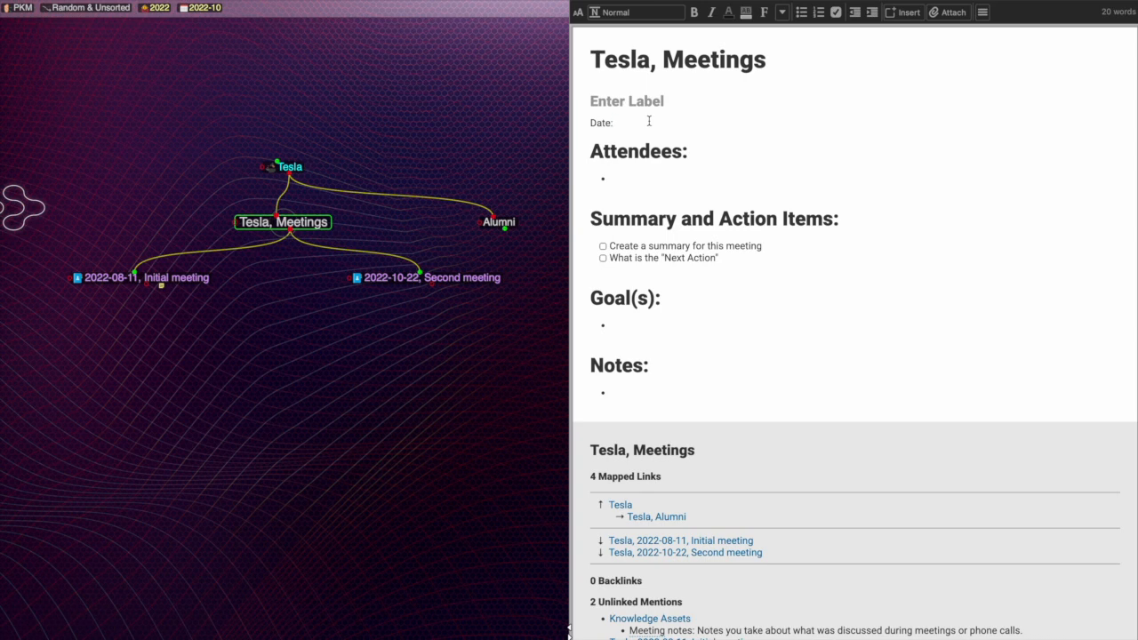
text(2022-10-22 22:47)
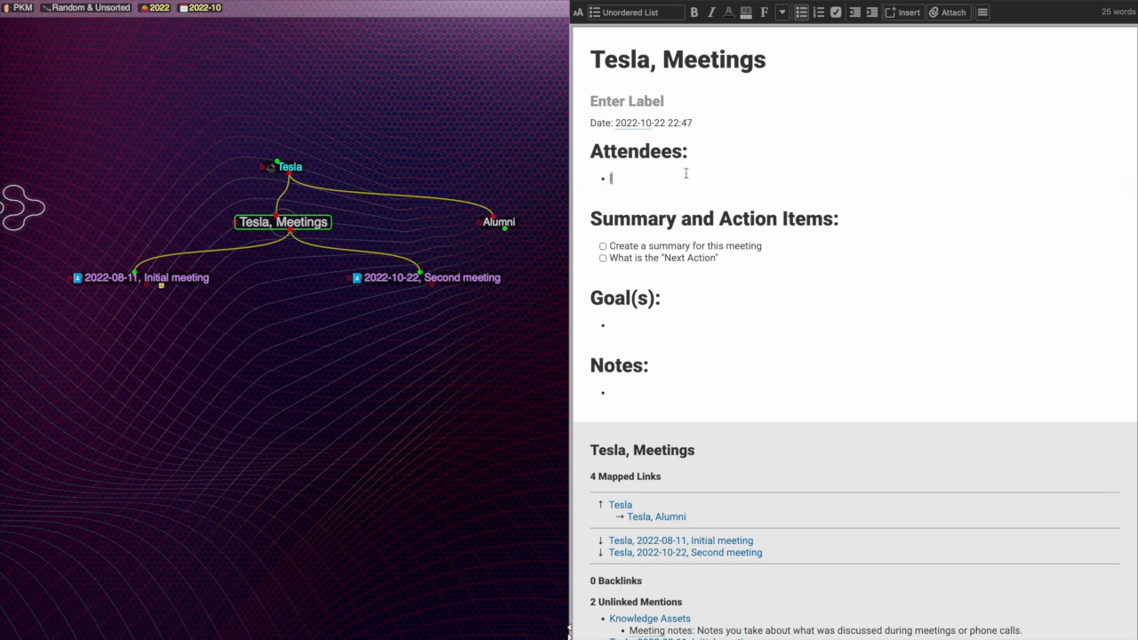
text(Elon Musk)
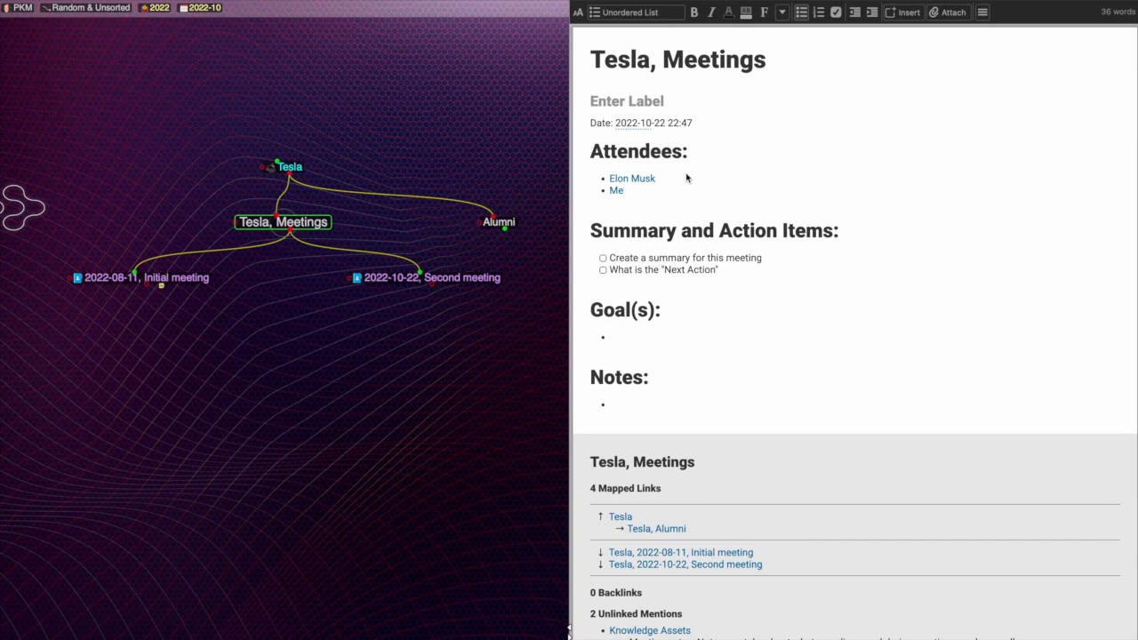